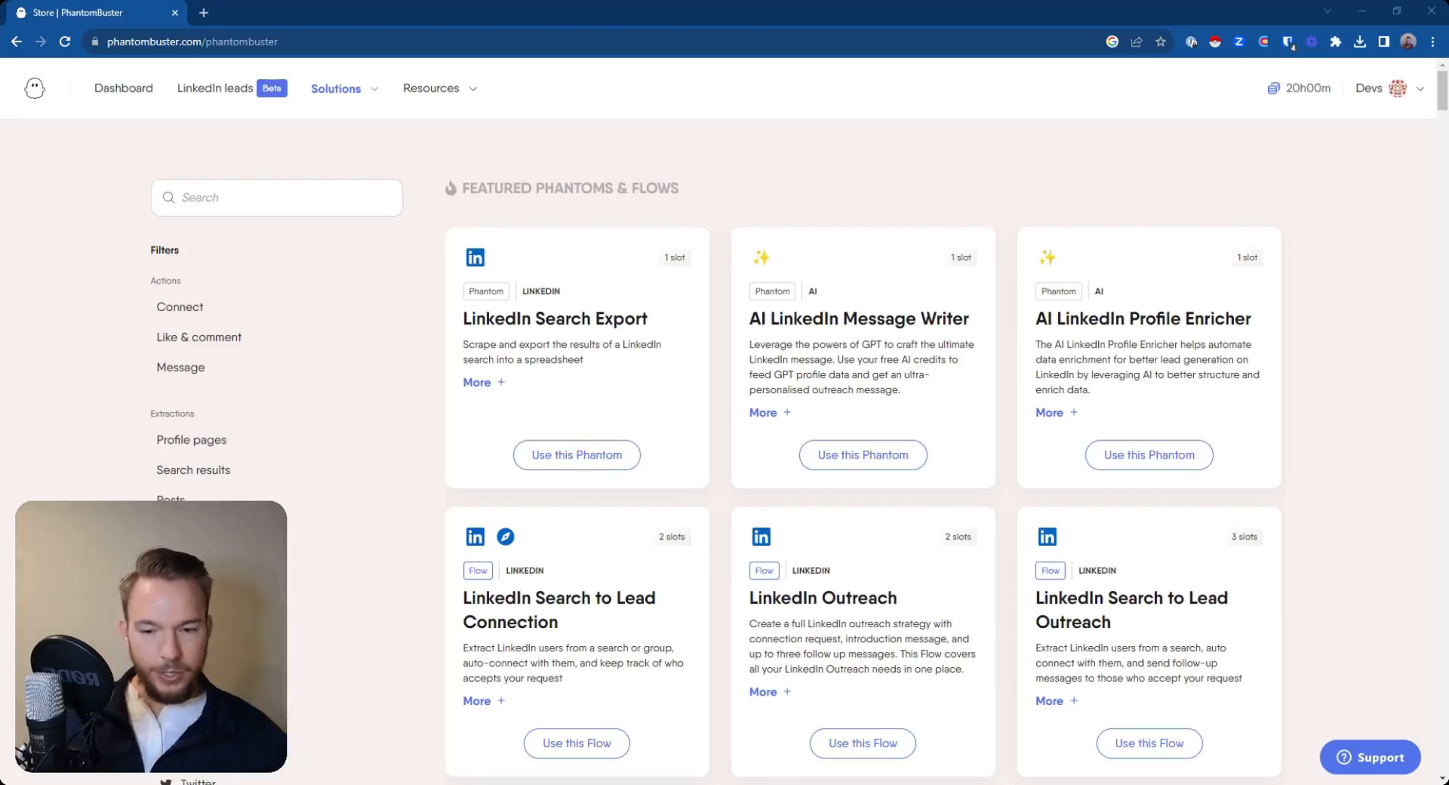
# Step: Filter the store to LinkedIn phantoms and search 'profile' then 'post', reaching Auto Poster, Post Commenters and Post Likers Export
pyautogui.scroll(-3)
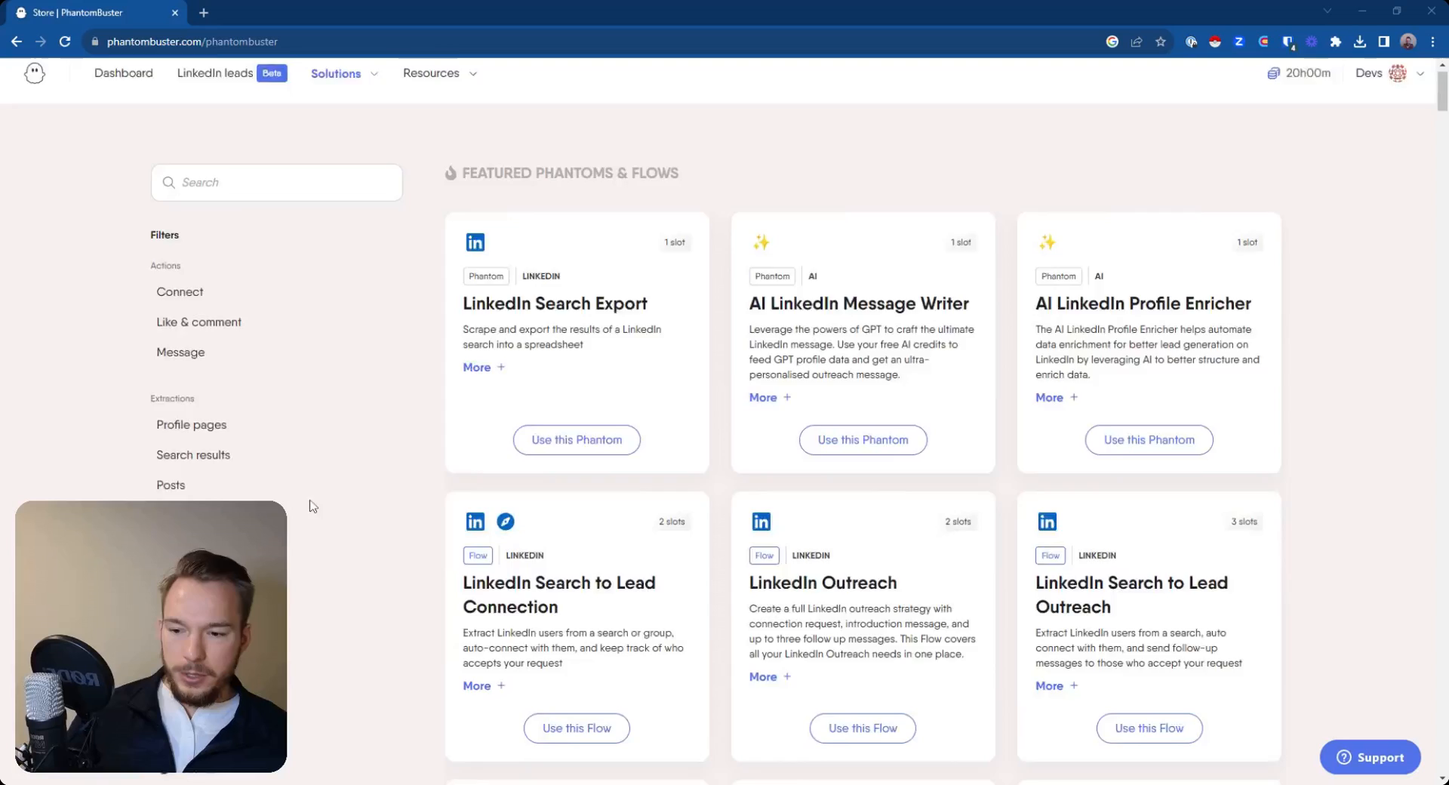
pyautogui.click(203, 436)
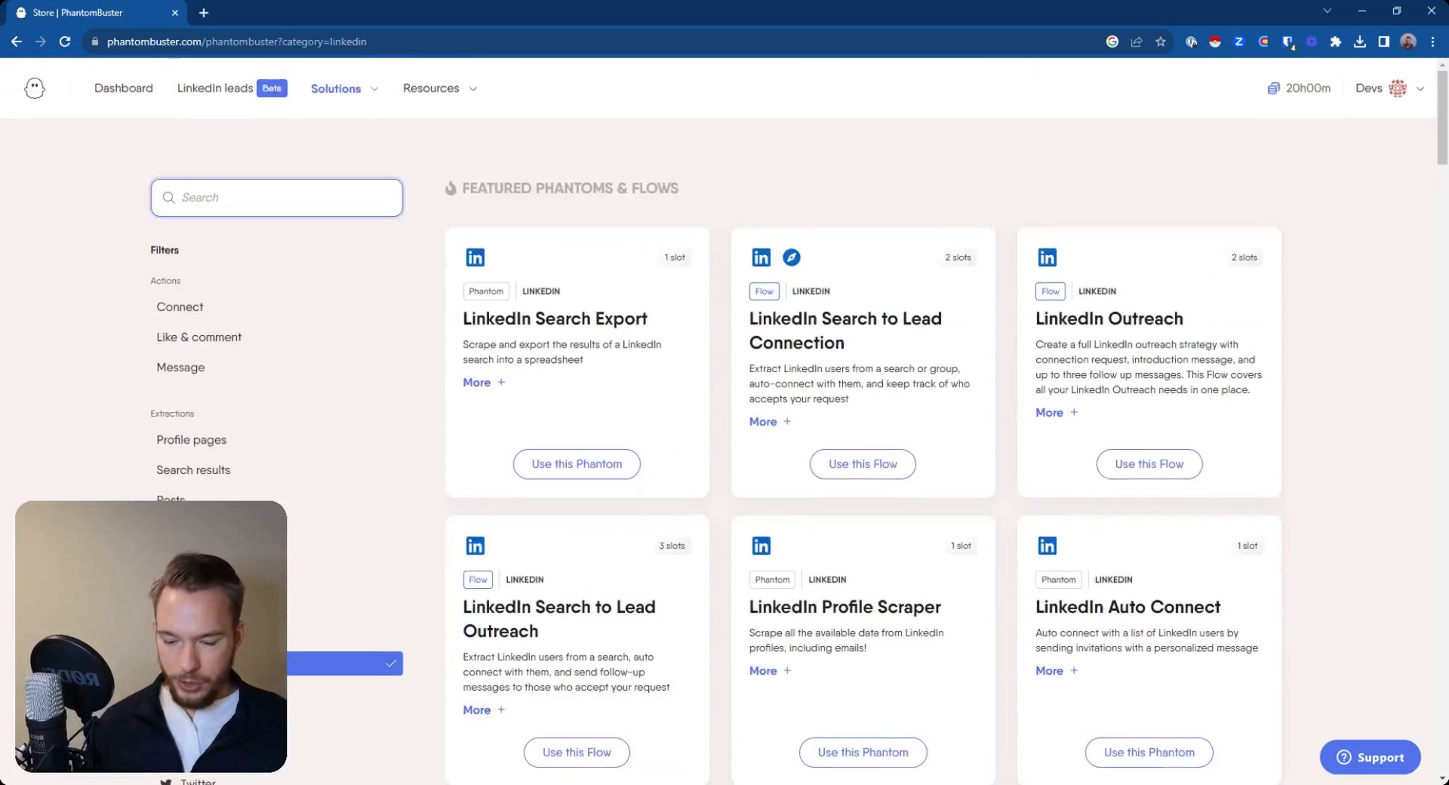
pyautogui.write('profile')
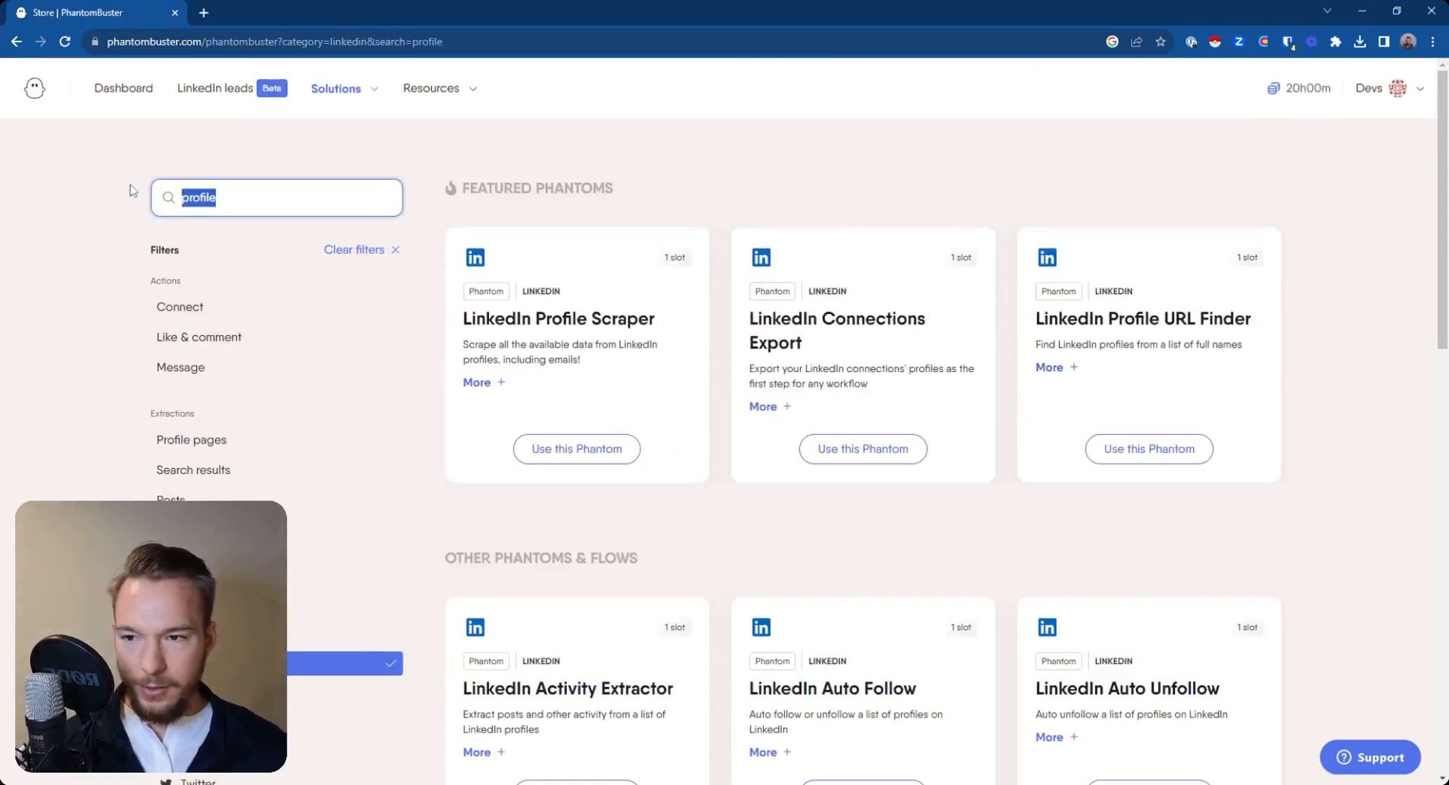
pyautogui.write('post')
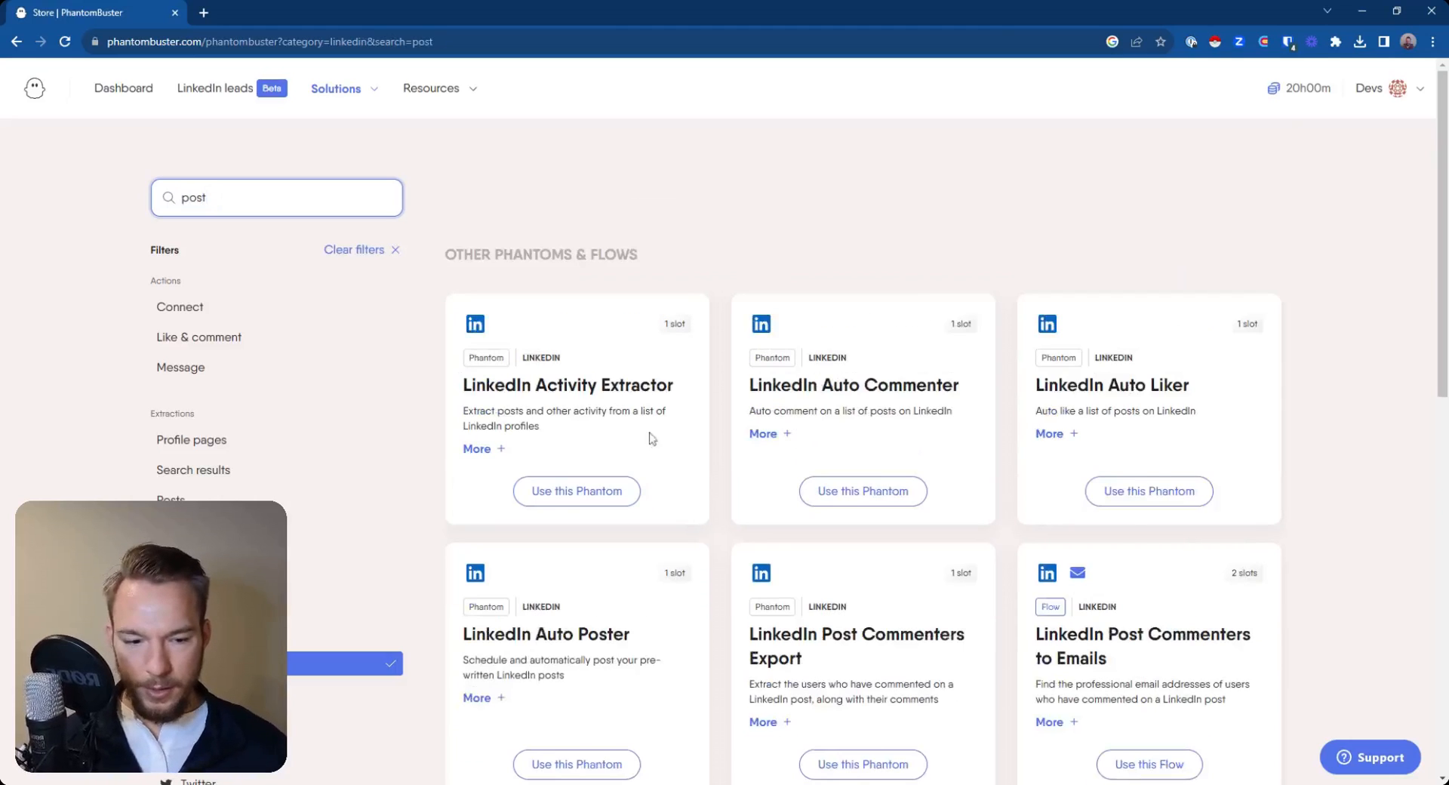
pyautogui.scroll(-3)
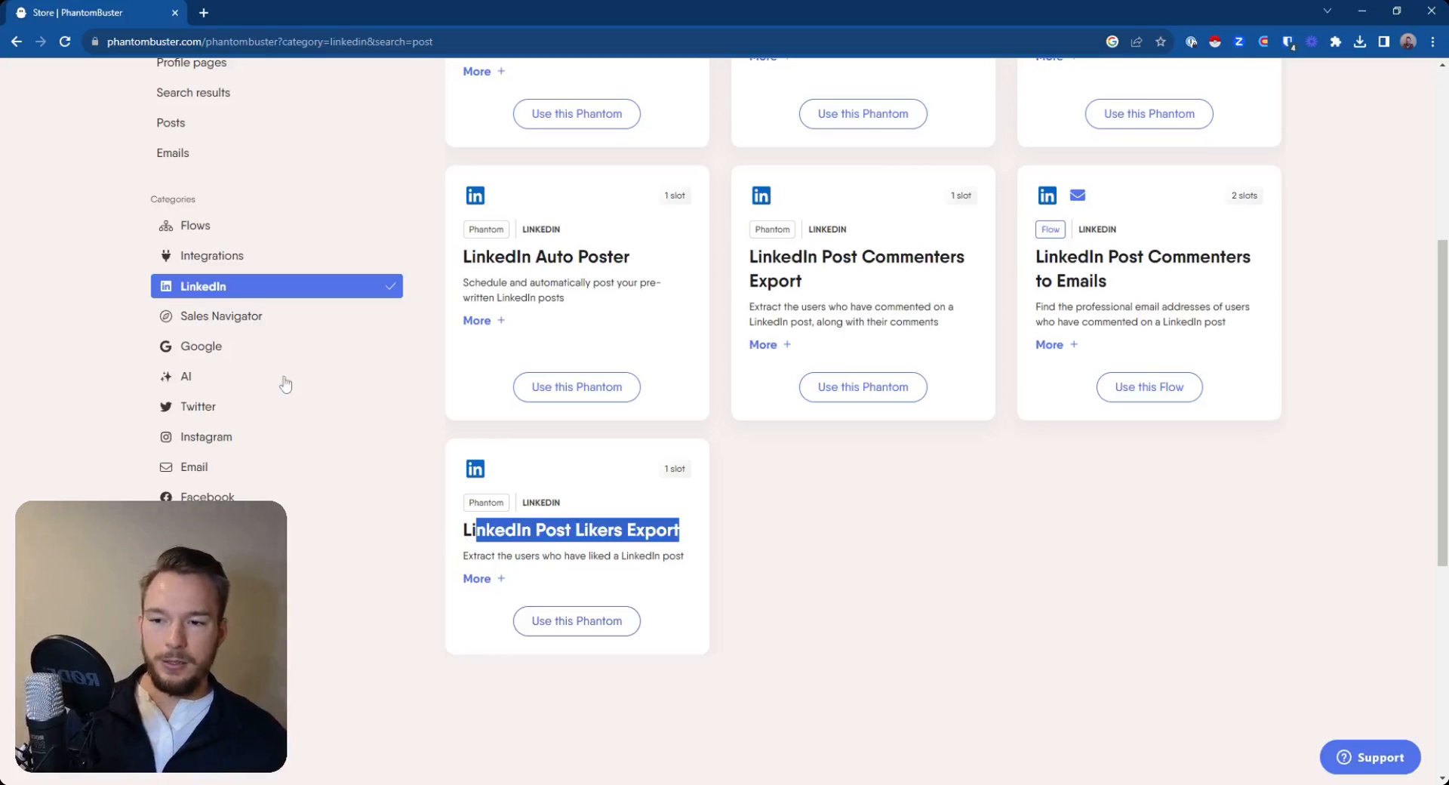
pyautogui.moveTo(205, 418)
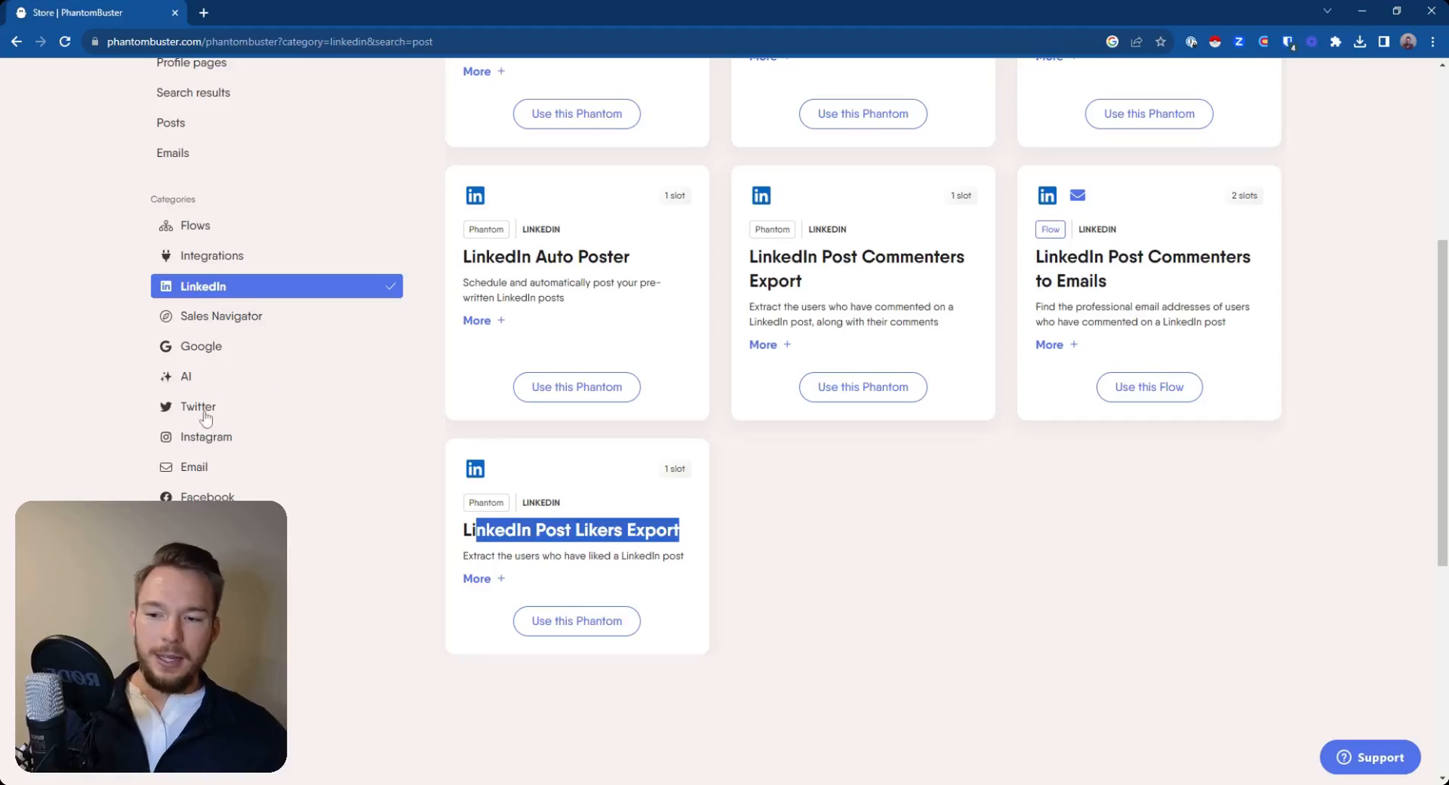
# Step: Browse the Facebook phantoms, then show the YouTube category and highlight the Video Scraper listing
pyautogui.click(207, 498)
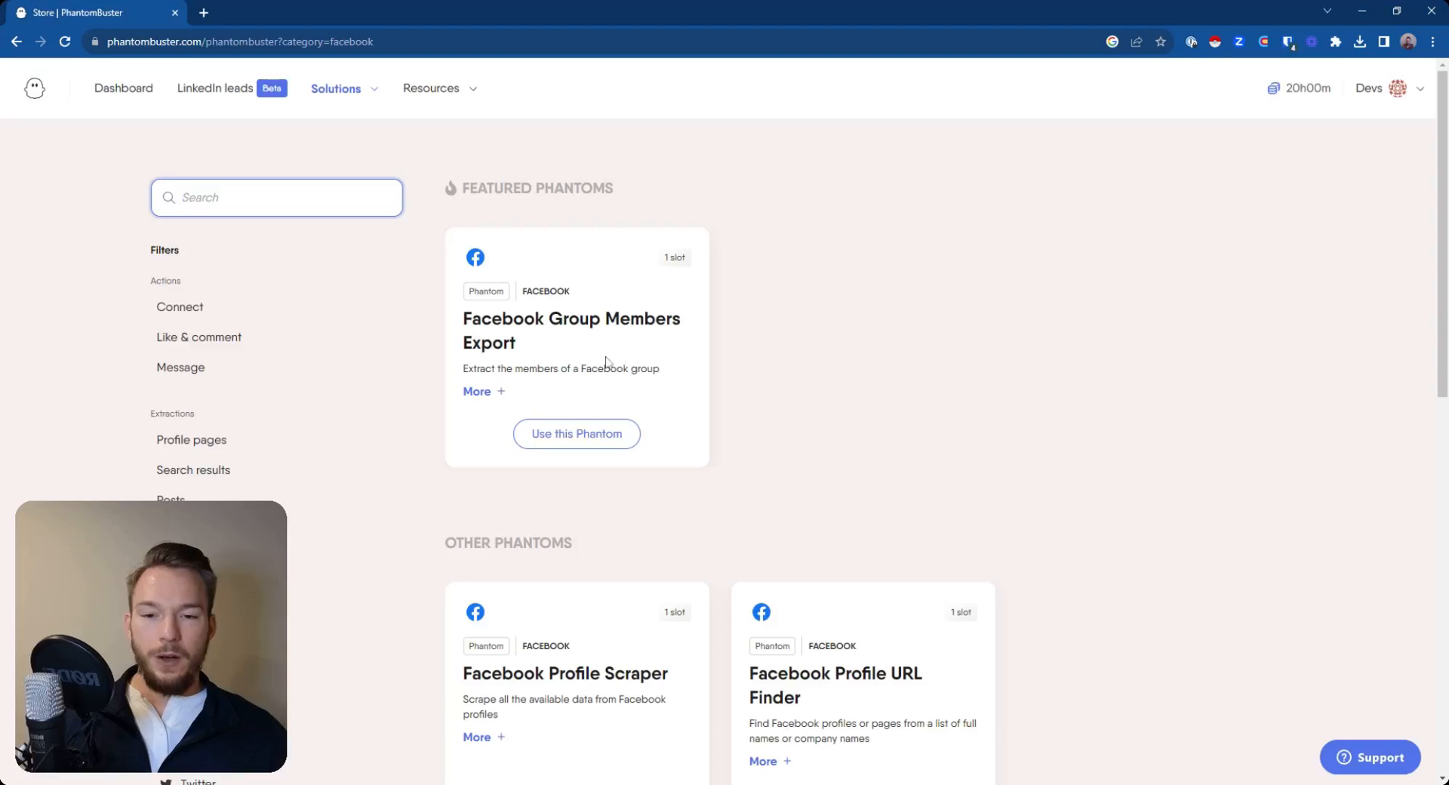
pyautogui.scroll(-3)
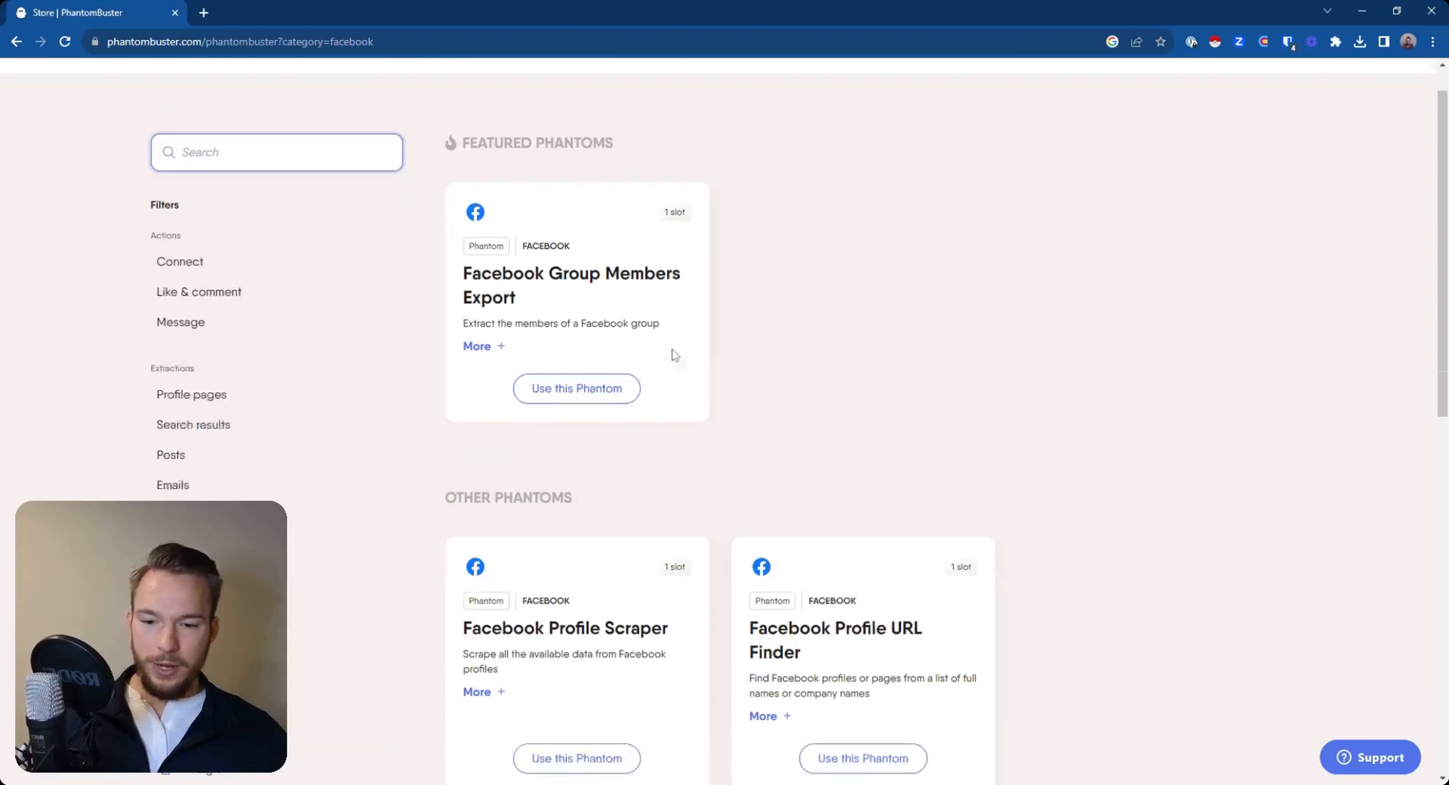
pyautogui.scroll(-3)
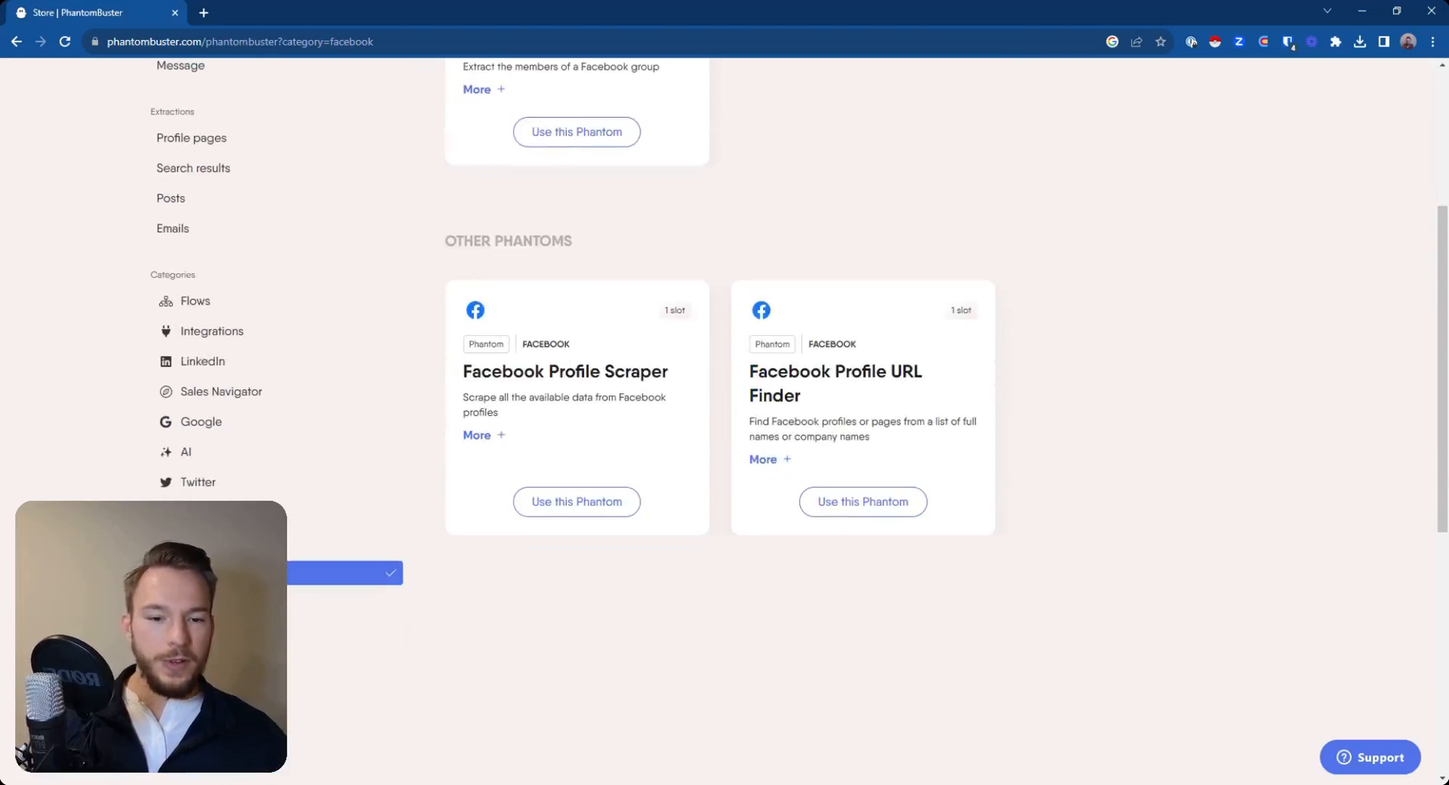
pyautogui.scroll(-3)
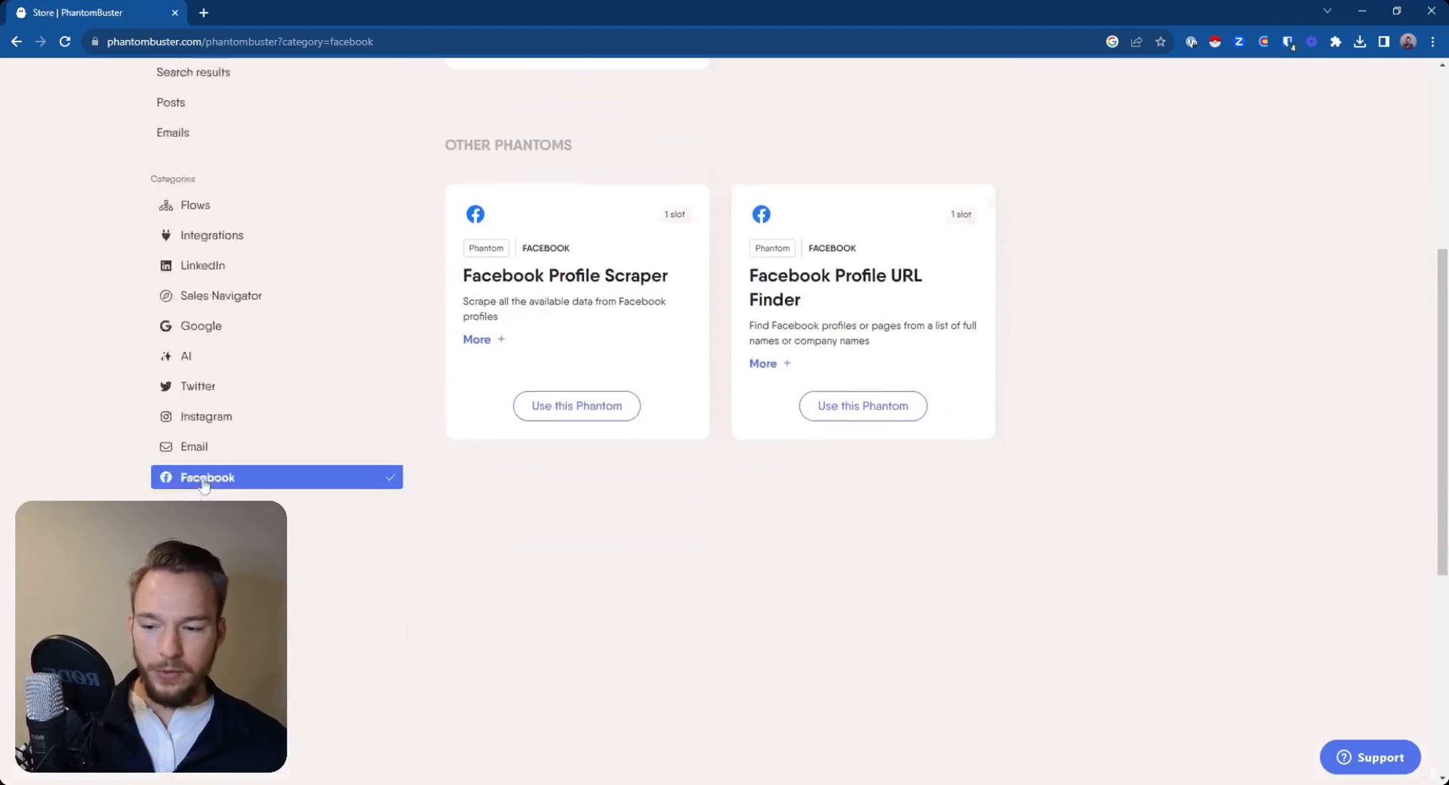
pyautogui.scroll(-3)
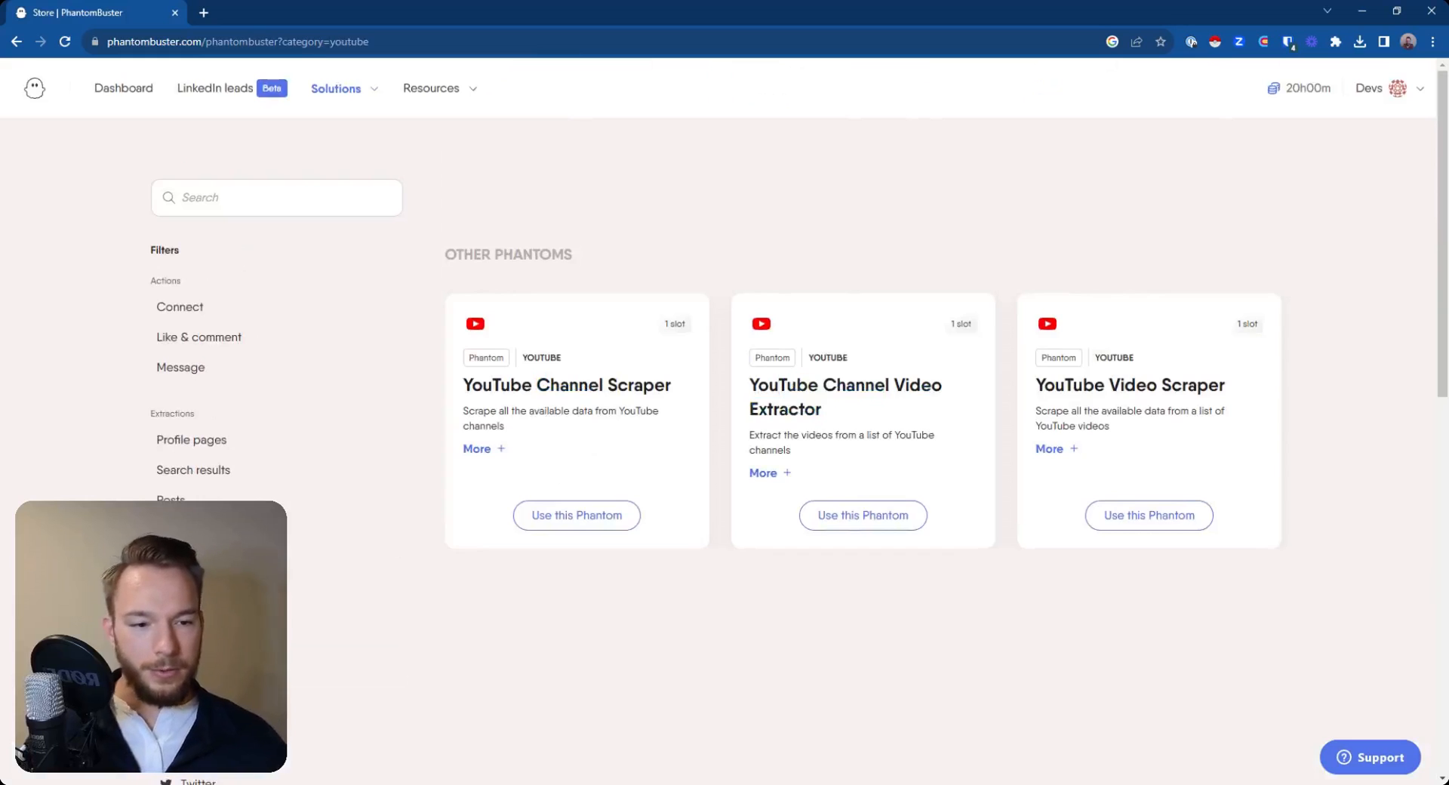
pyautogui.moveTo(1076, 385); pyautogui.dragTo(1224, 411)
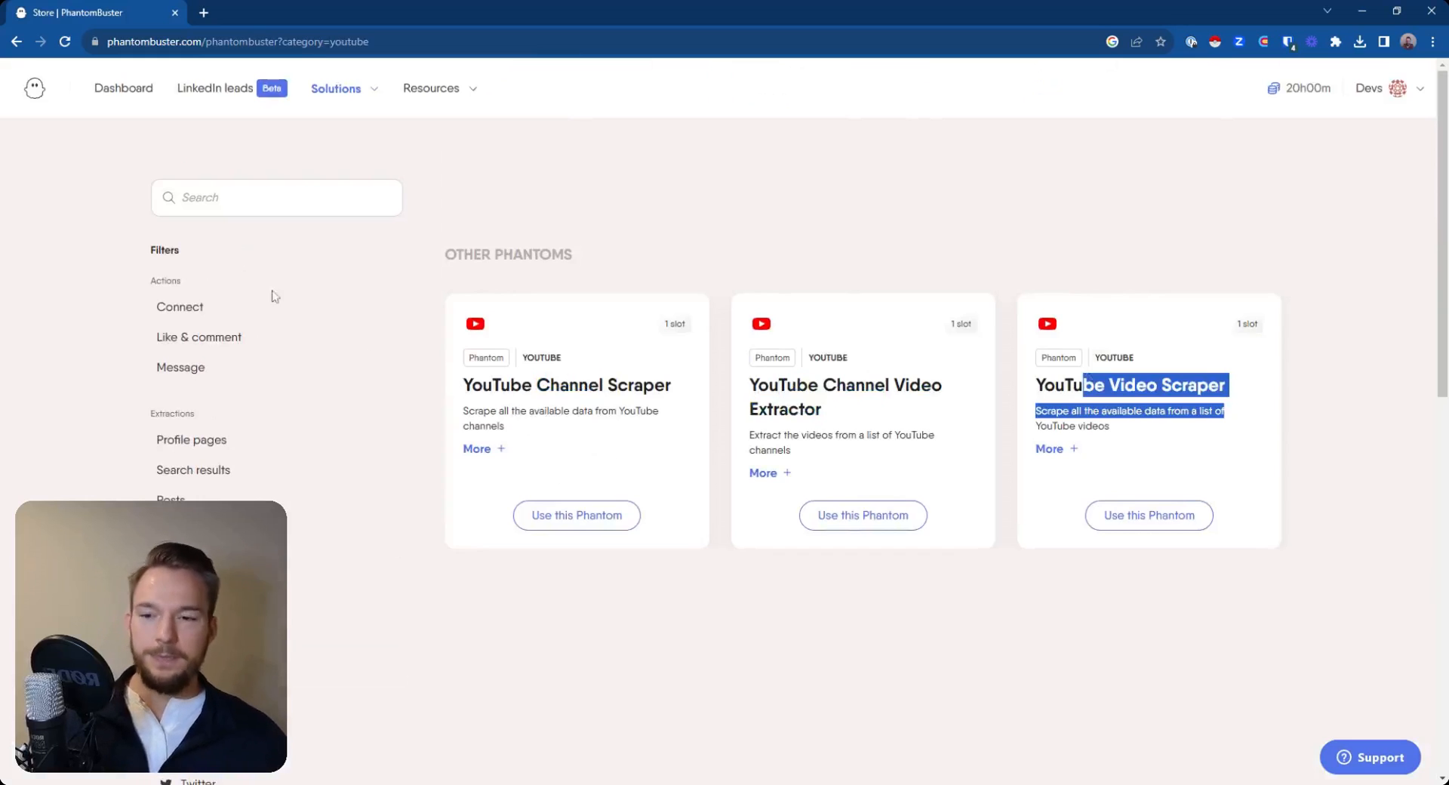
# Step: Scroll through the Sales Navigator listings, then switch the Categories filter back to LinkedIn
pyautogui.scroll(-3)
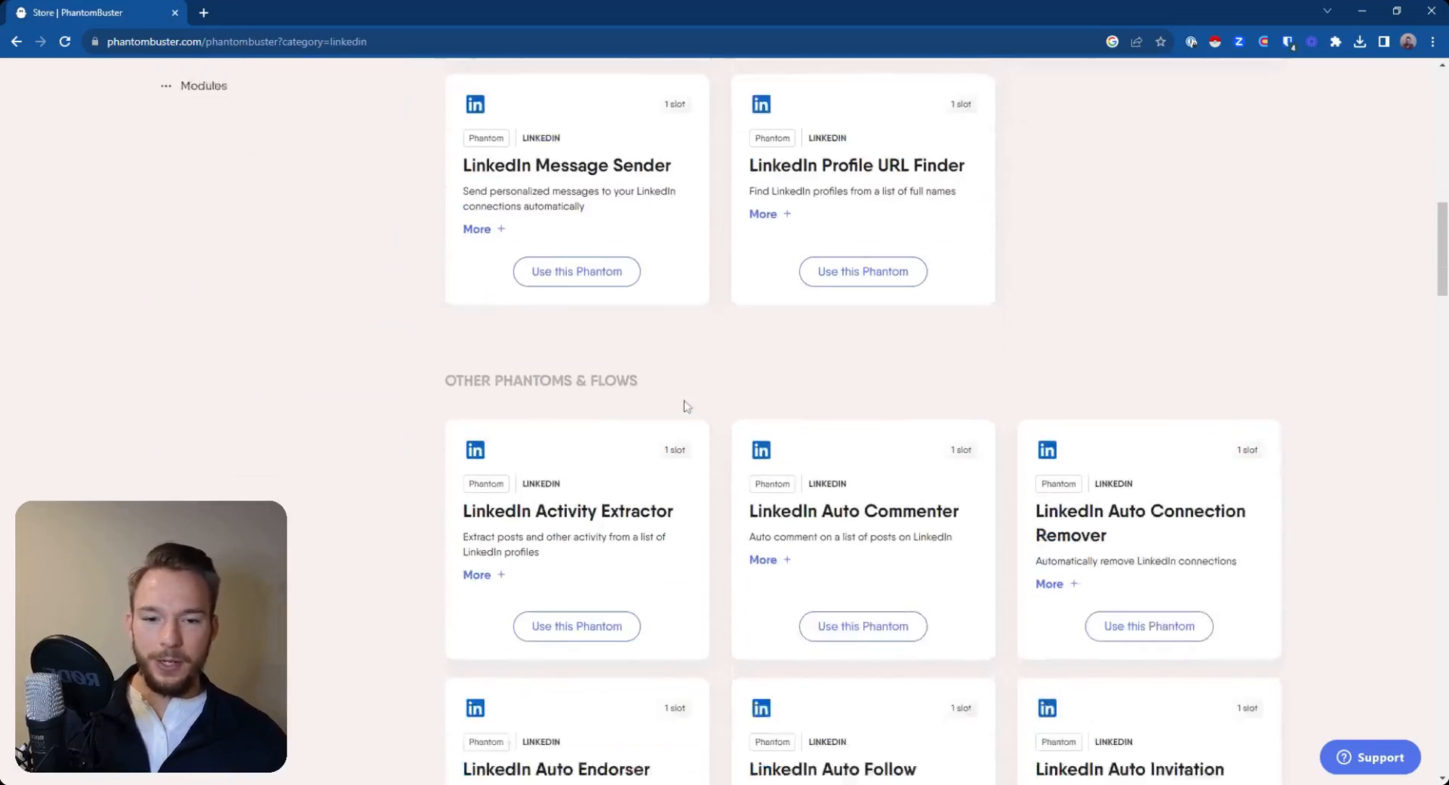
pyautogui.scroll(-3)
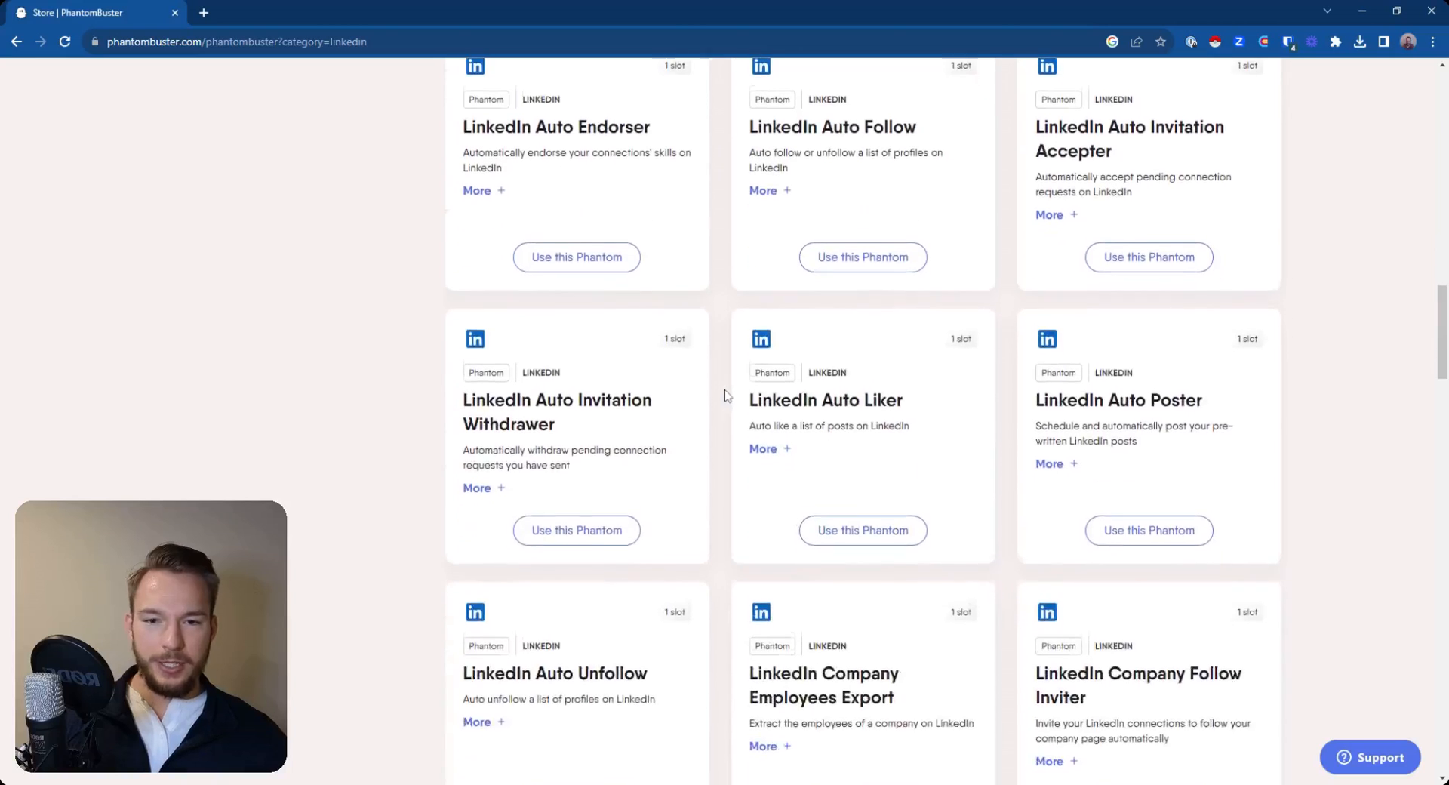
pyautogui.scroll(-3)
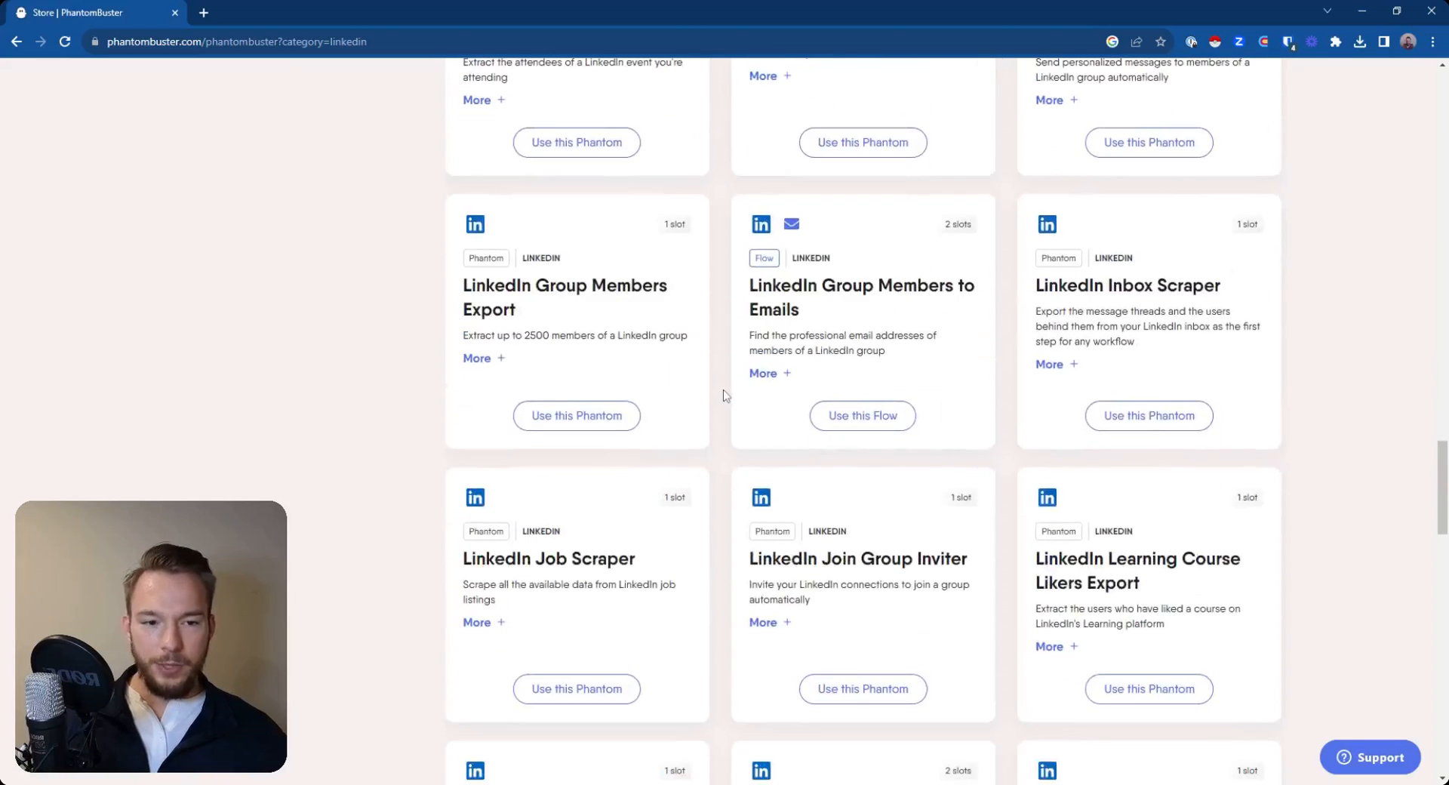
pyautogui.scroll(-3)
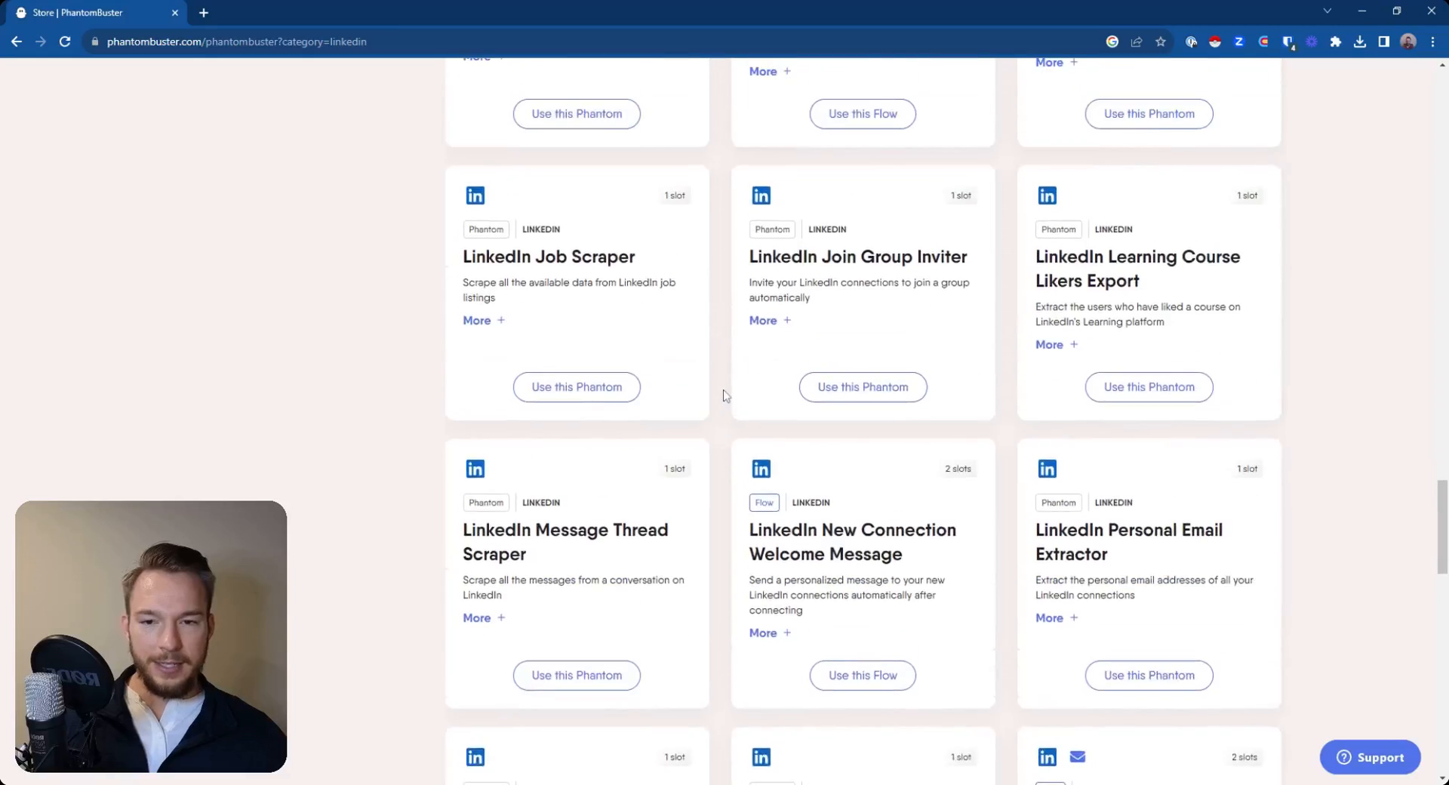
pyautogui.scroll(-3)
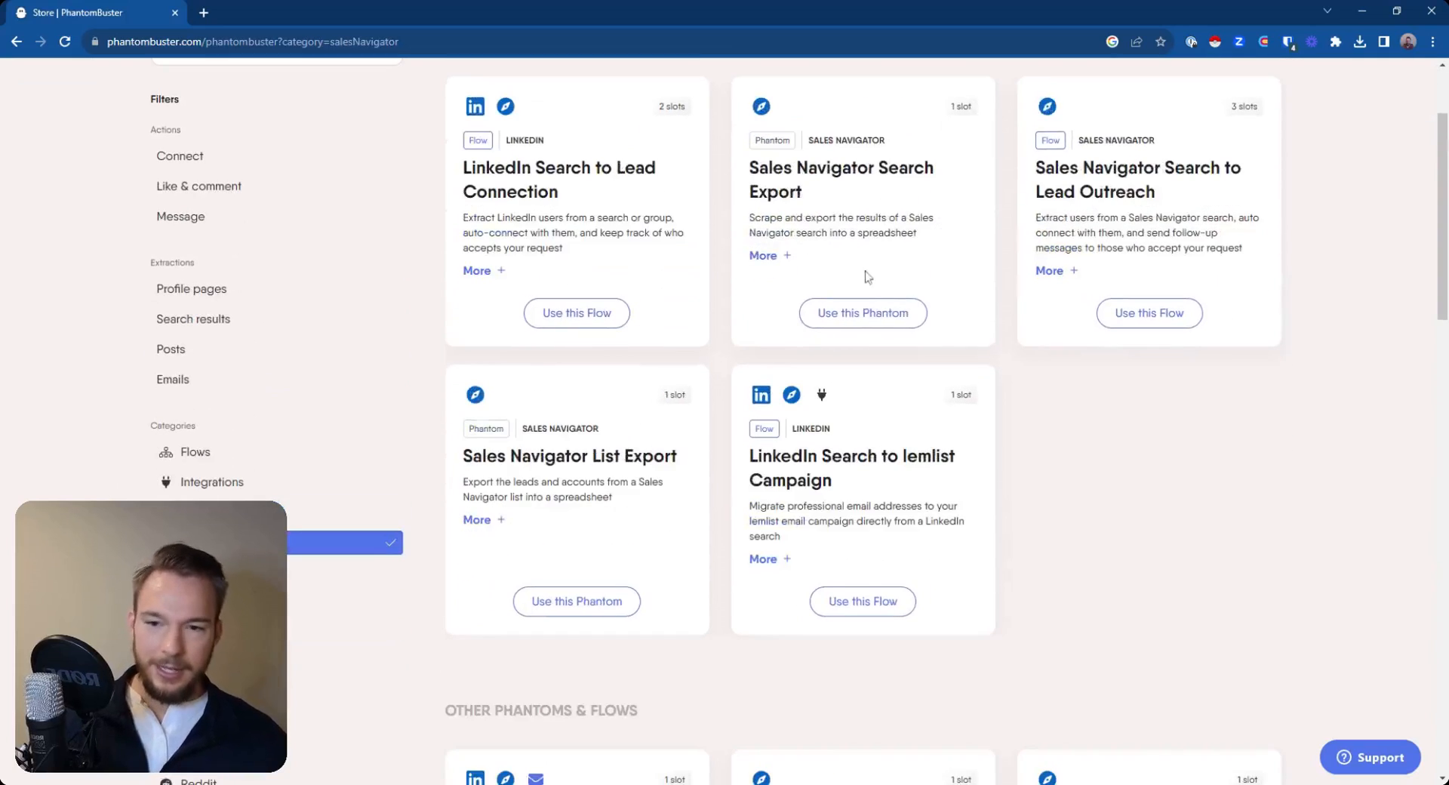
pyautogui.scroll(-3)
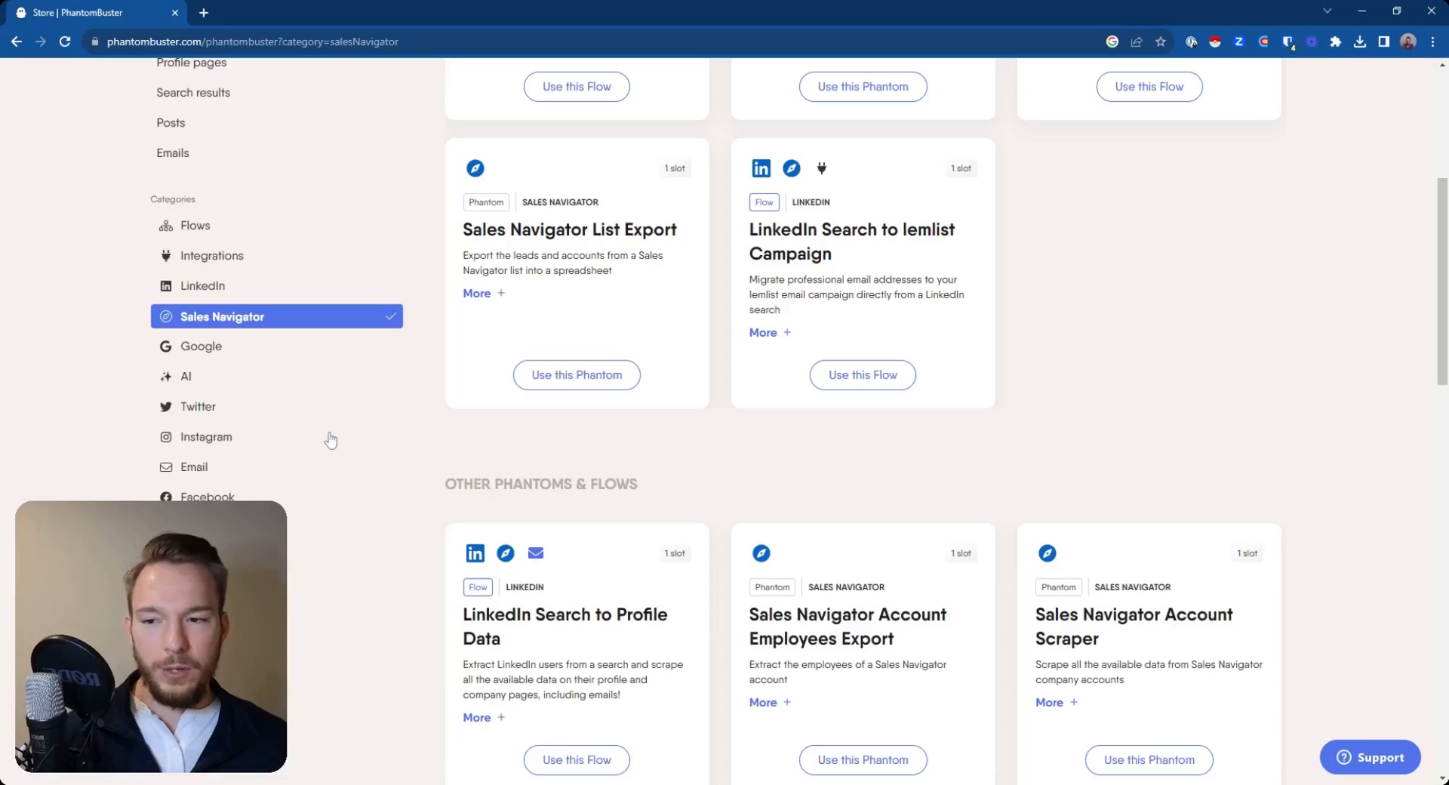
pyautogui.click(203, 285)
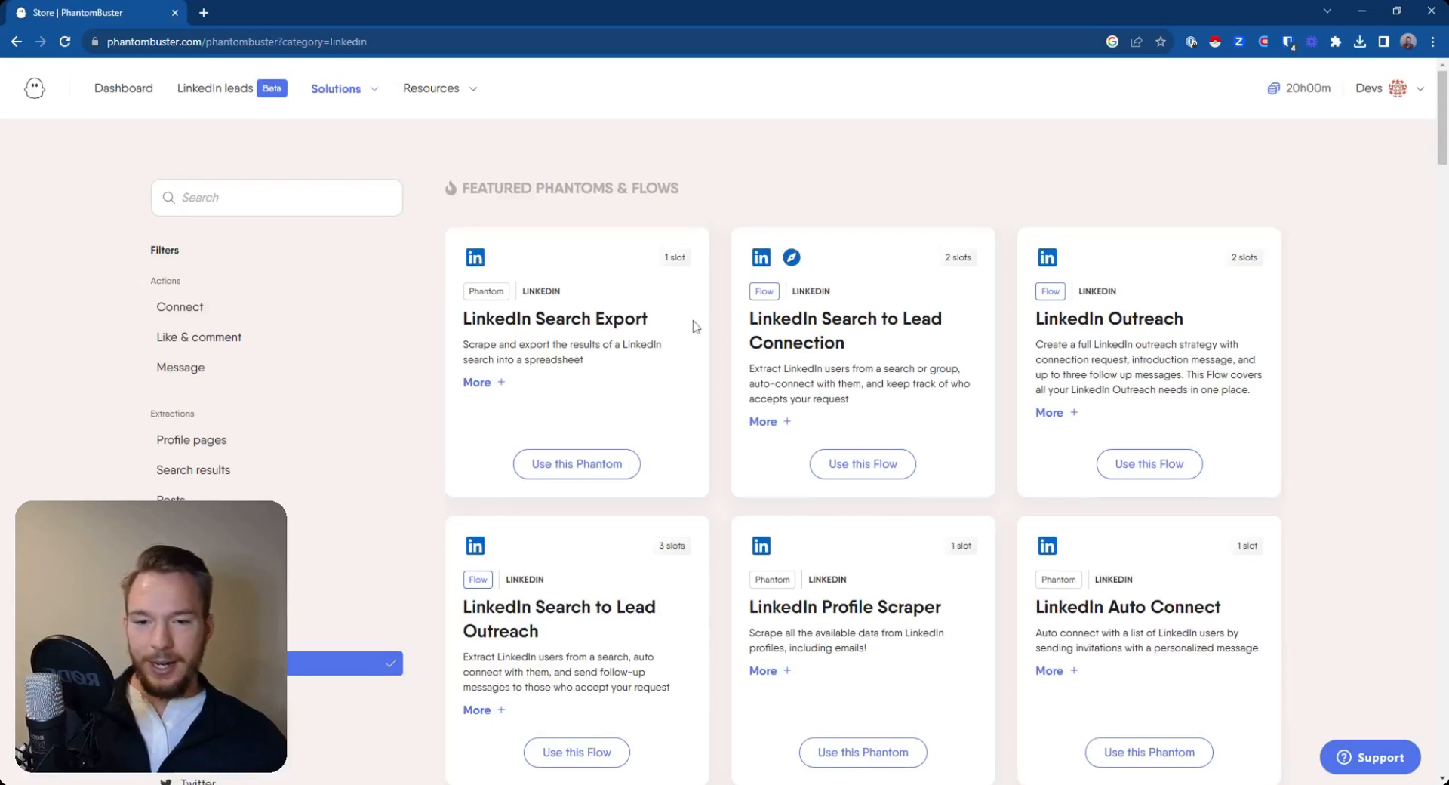
# Step: Start a LinkedIn Search Export phantom with linkedin.com as the search and save the Searches step
pyautogui.click(575, 463)
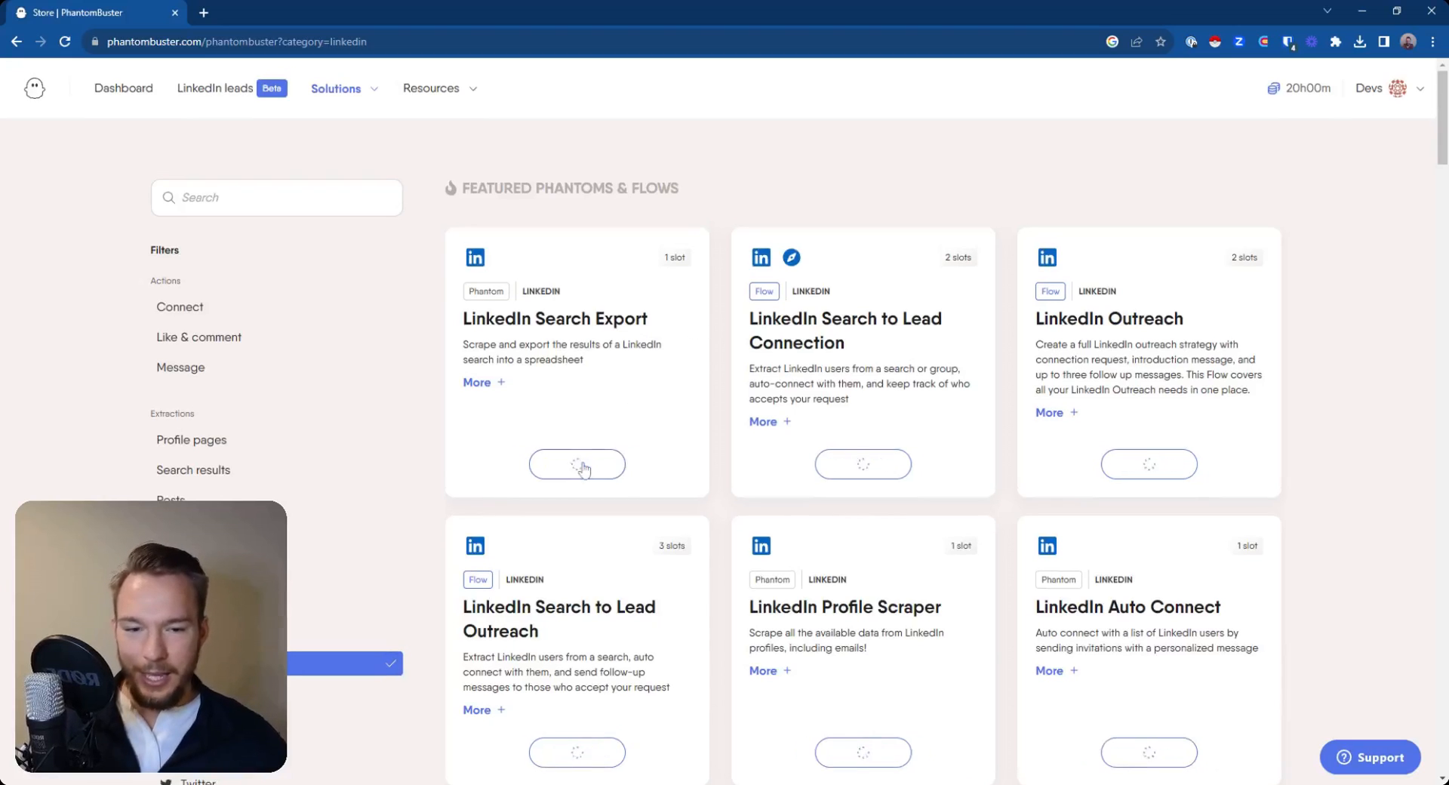
pyautogui.click(576, 463)
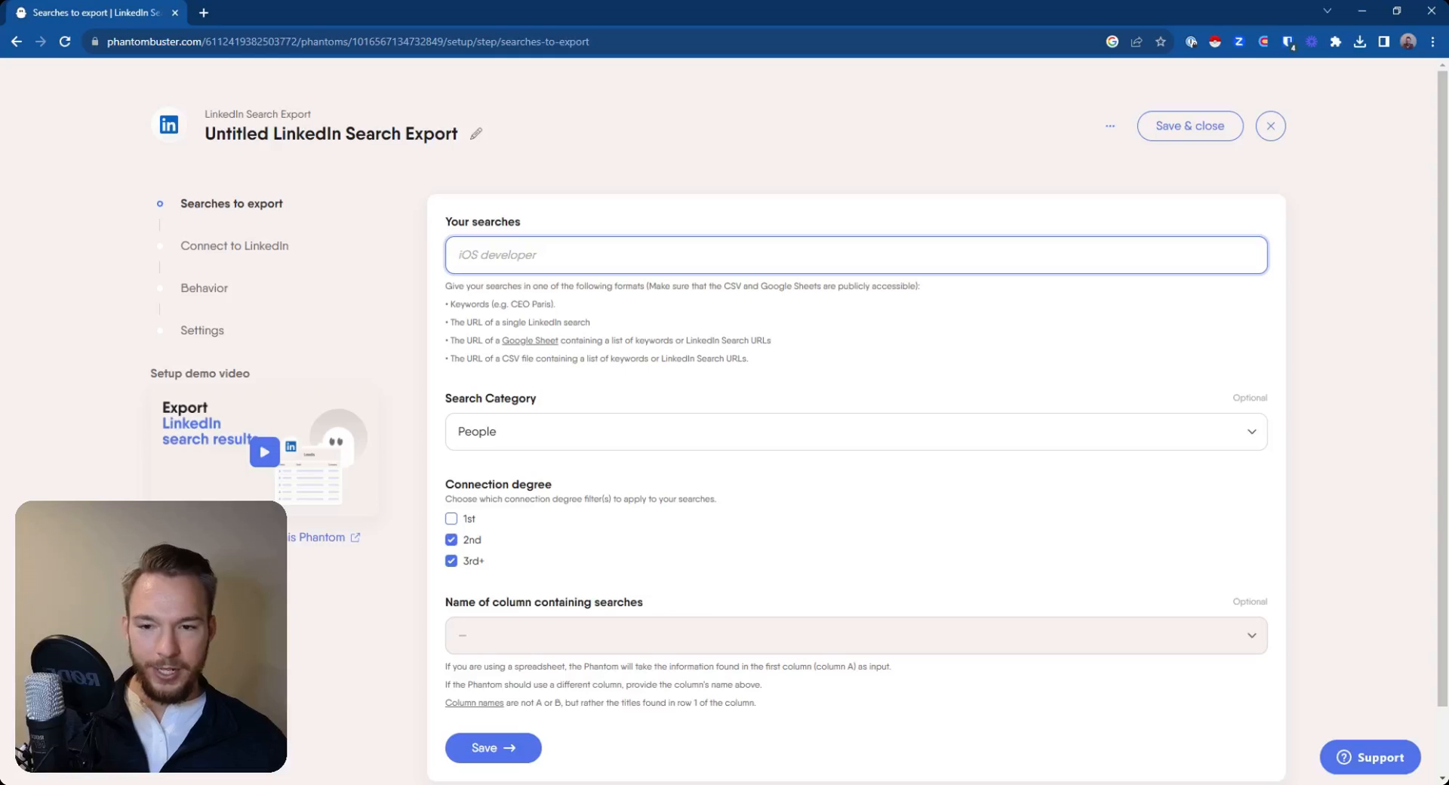
pyautogui.write('linkedin.com')
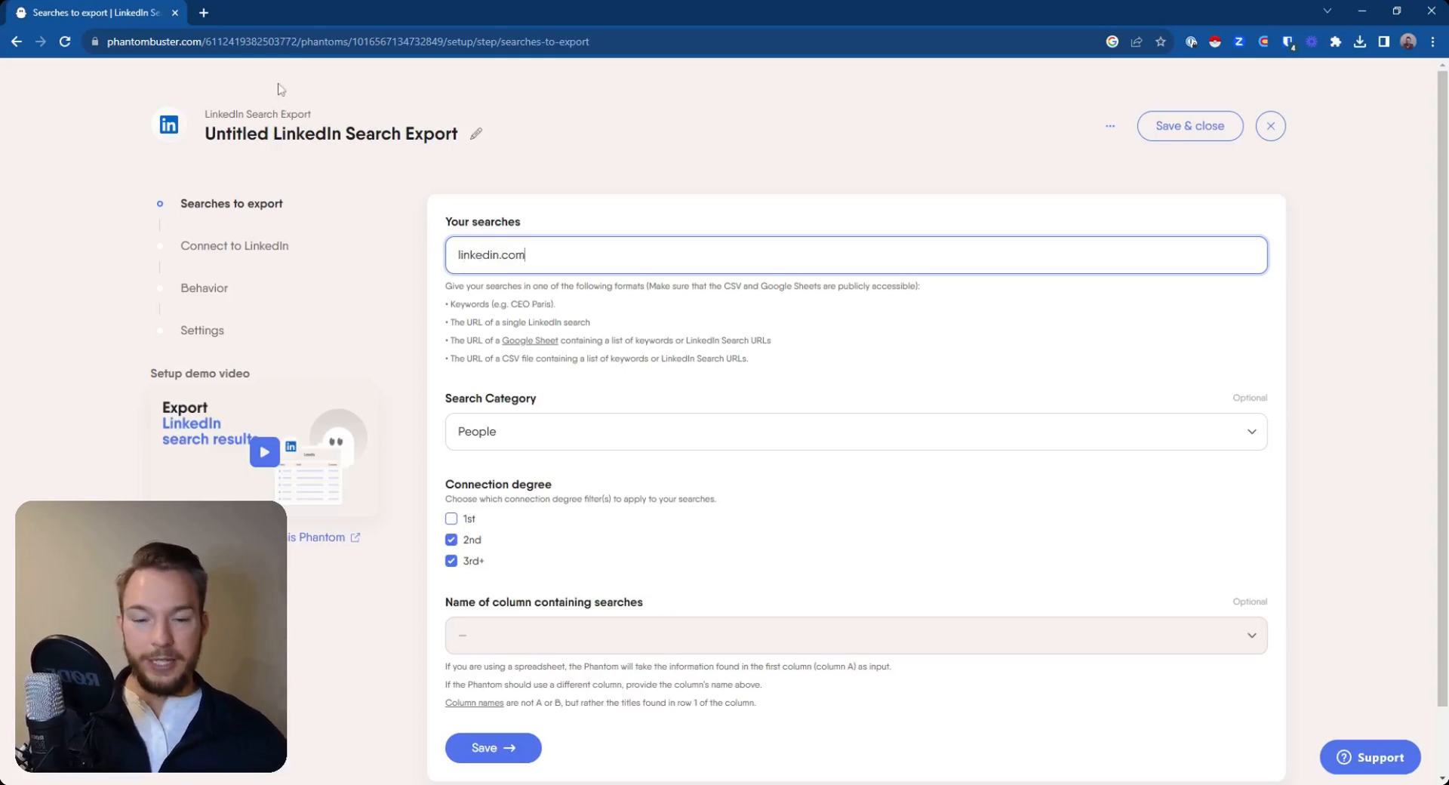
pyautogui.scroll(-3)
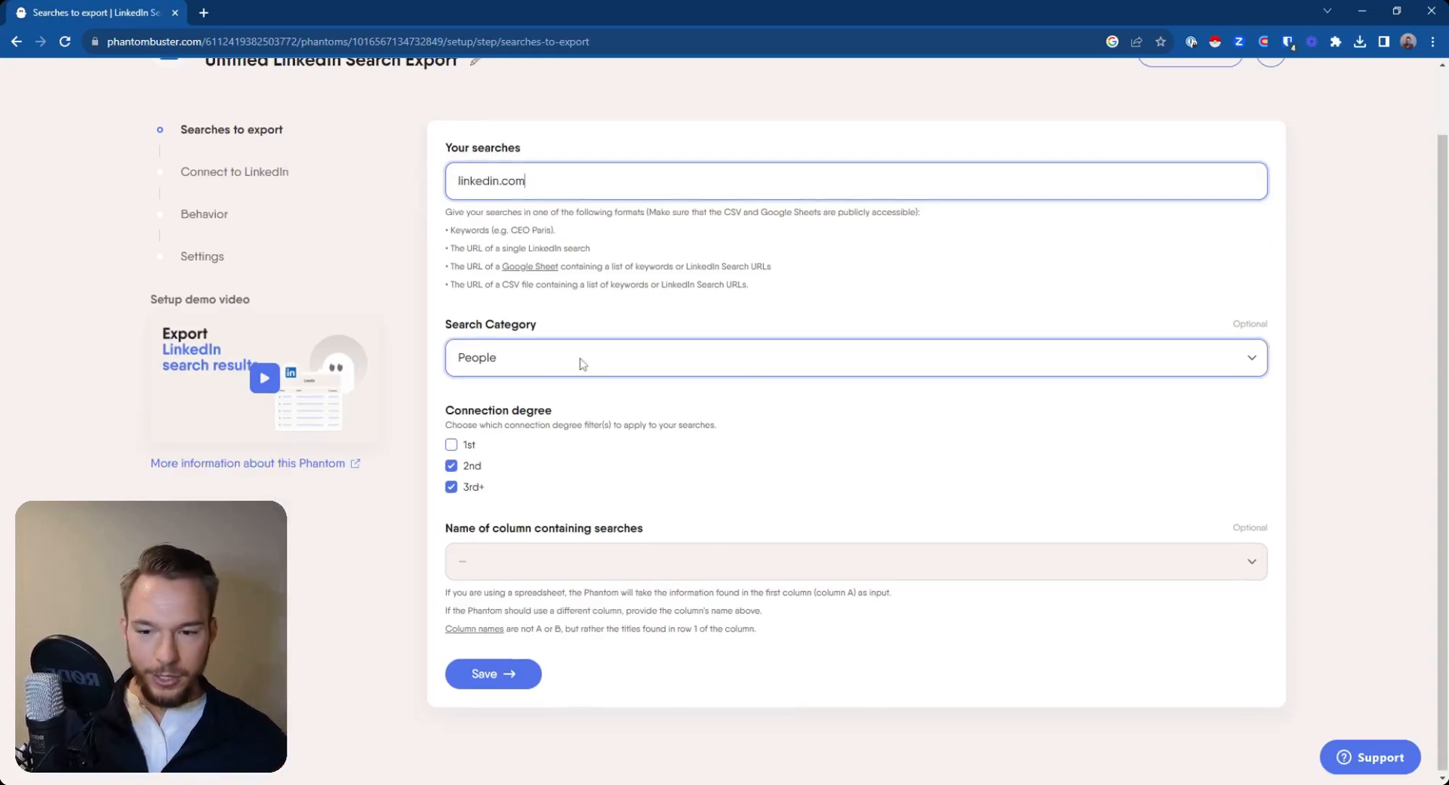
pyautogui.click(492, 673)
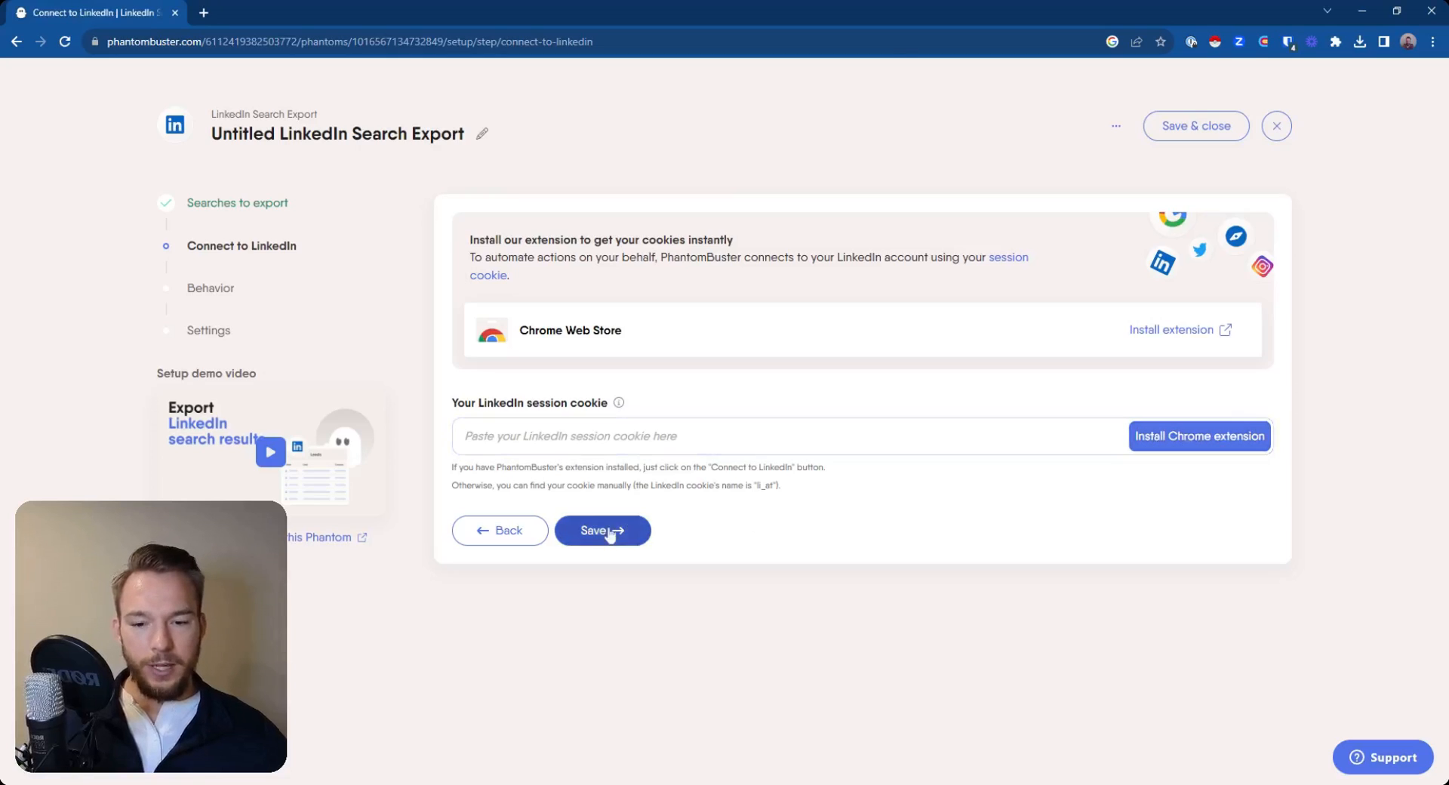
# Step: Connect LinkedIn with a placeholder session cookie, keep default export limits and finish with manual launch settings
pyautogui.click(602, 529)
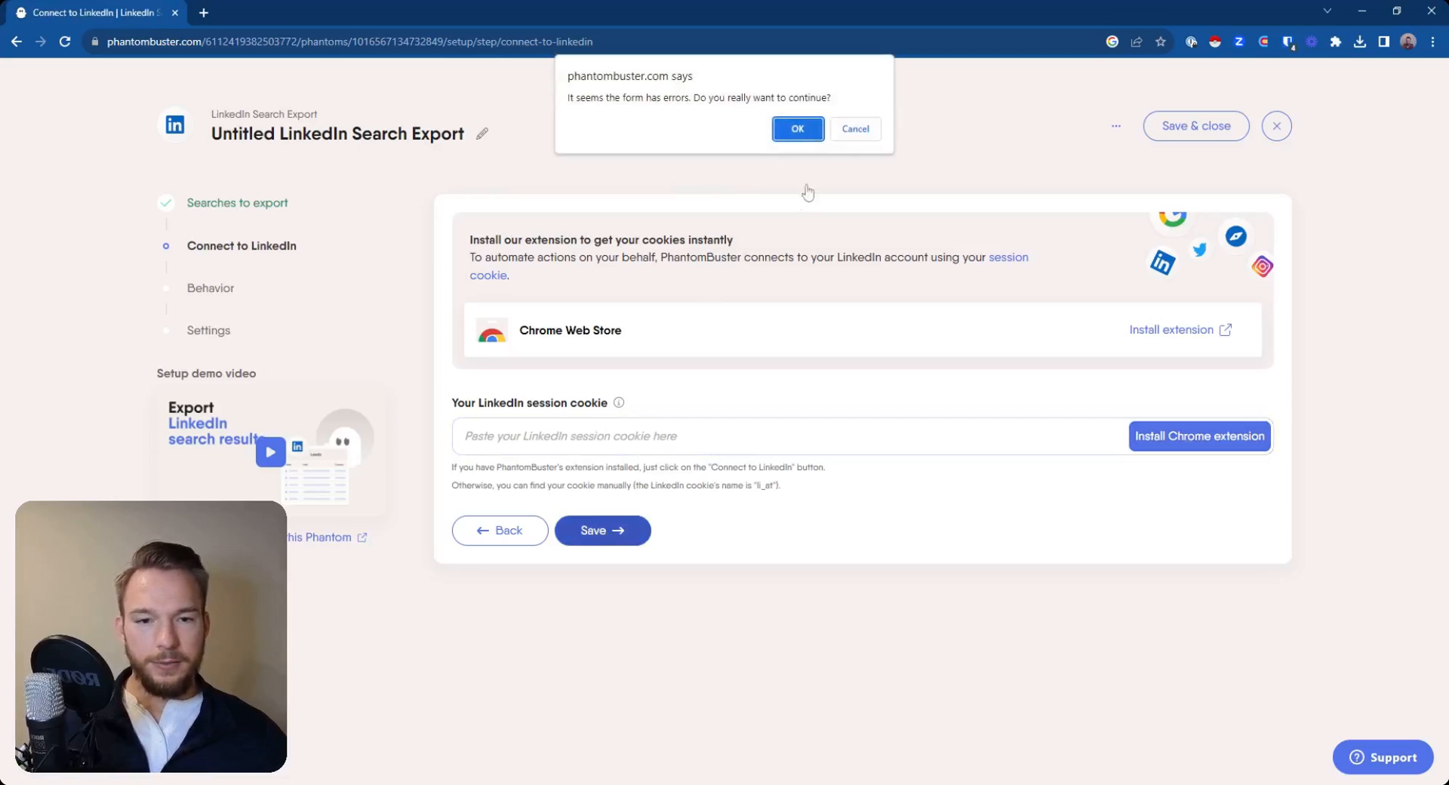
pyautogui.click(797, 128)
pyautogui.write('adasdfasdfasdfasfdasfsad')
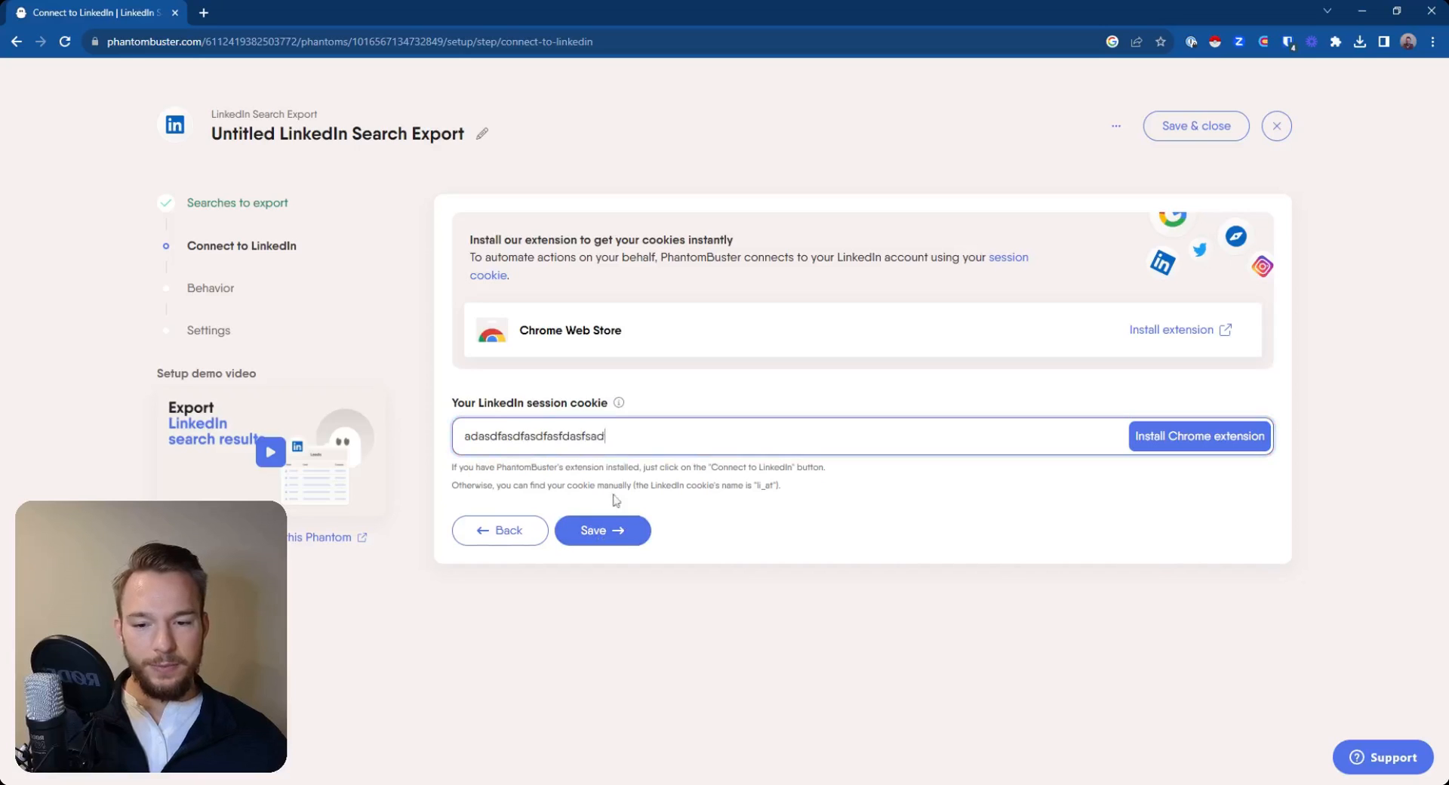
pyautogui.click(601, 530)
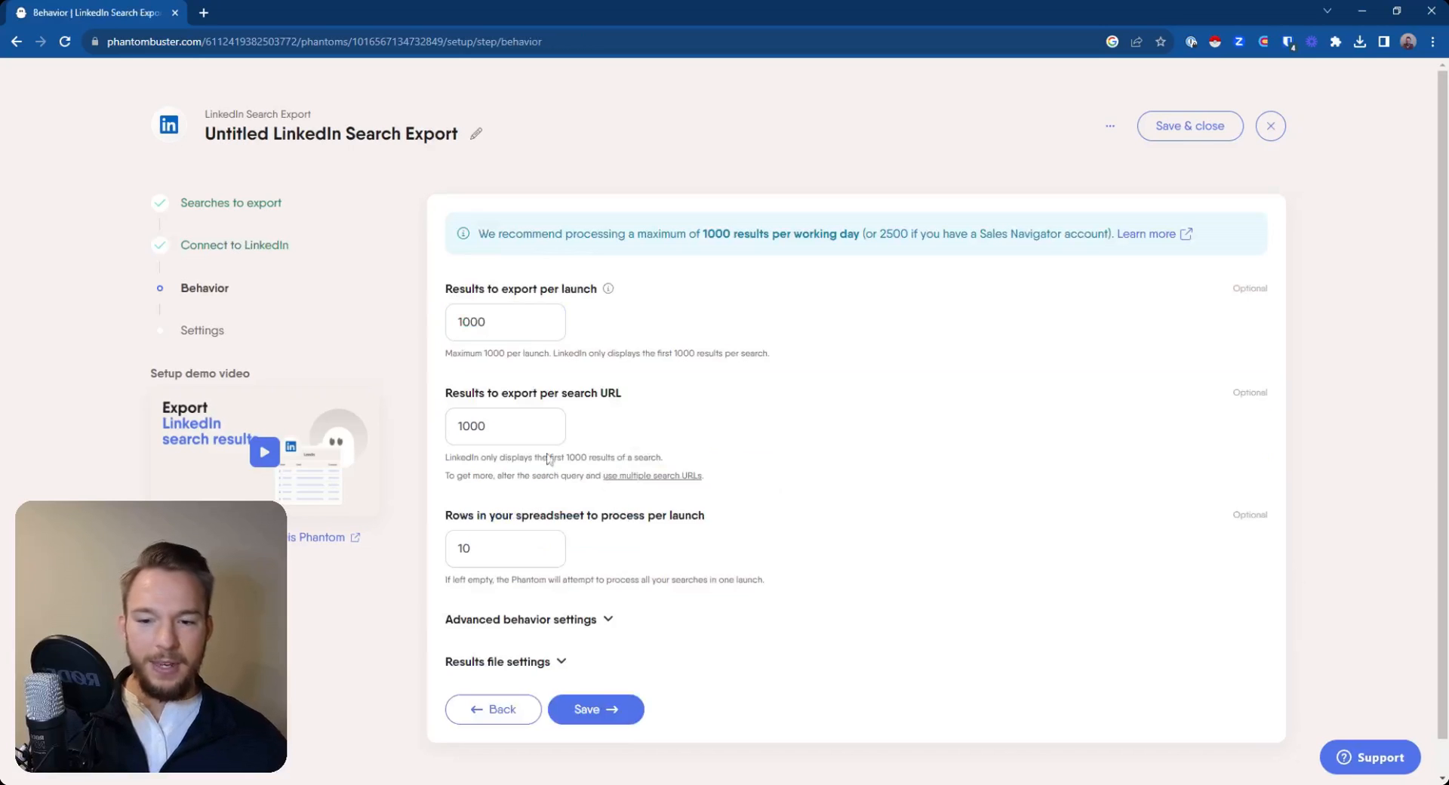
pyautogui.click(594, 710)
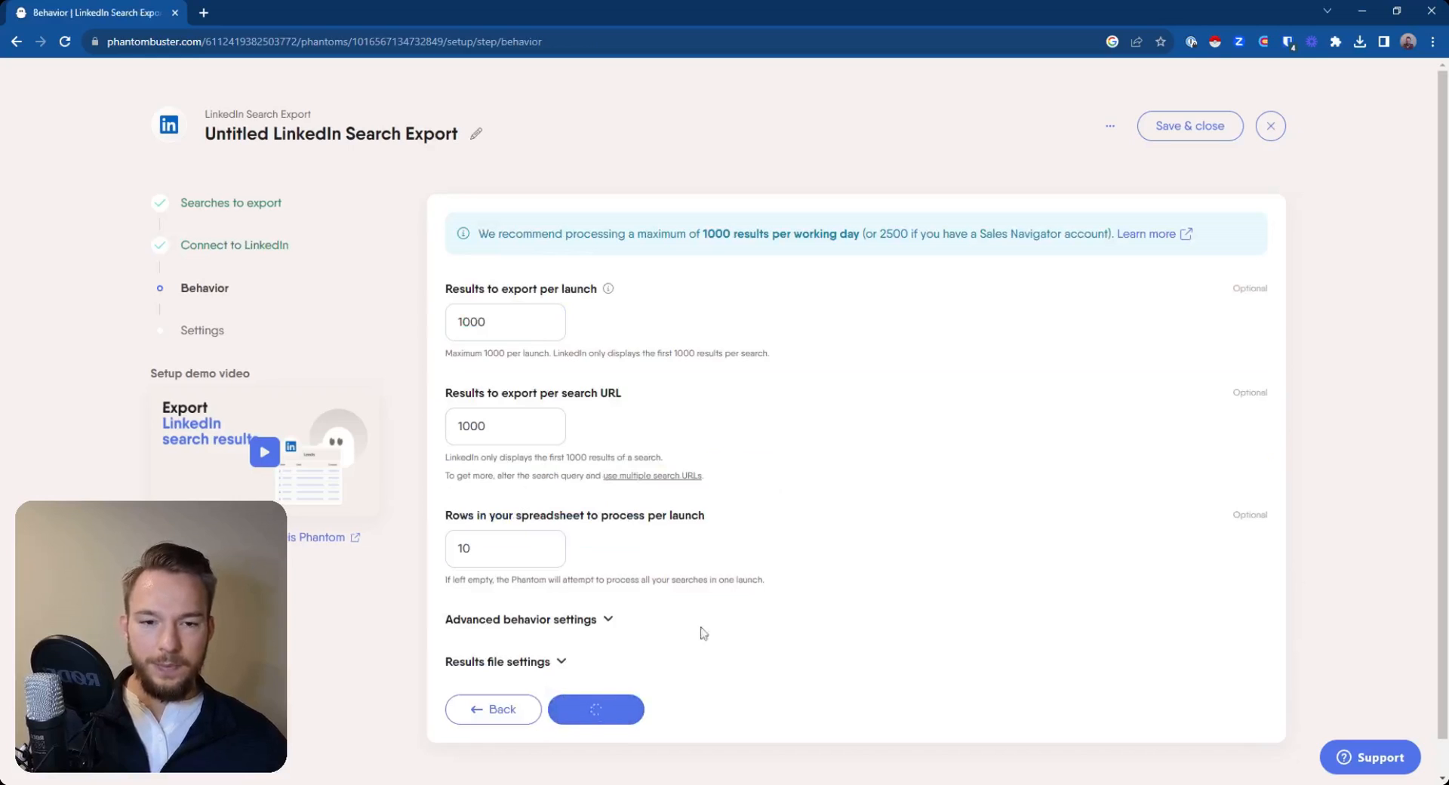
pyautogui.click(594, 709)
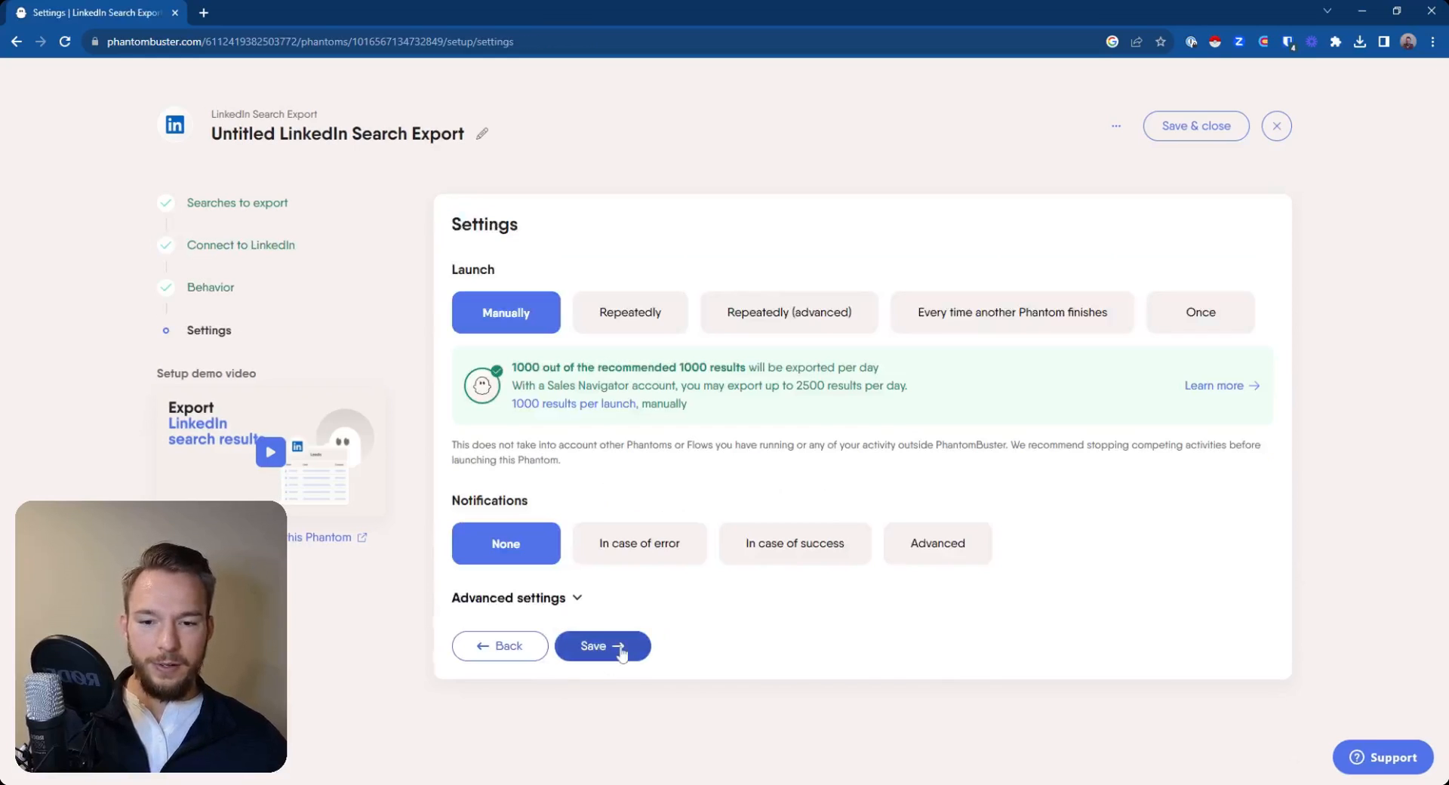
# Step: Delete the untitled LinkedIn Search Export phantom from its ⋯ menu and confirm, returning to the dashboard
pyautogui.click(594, 646)
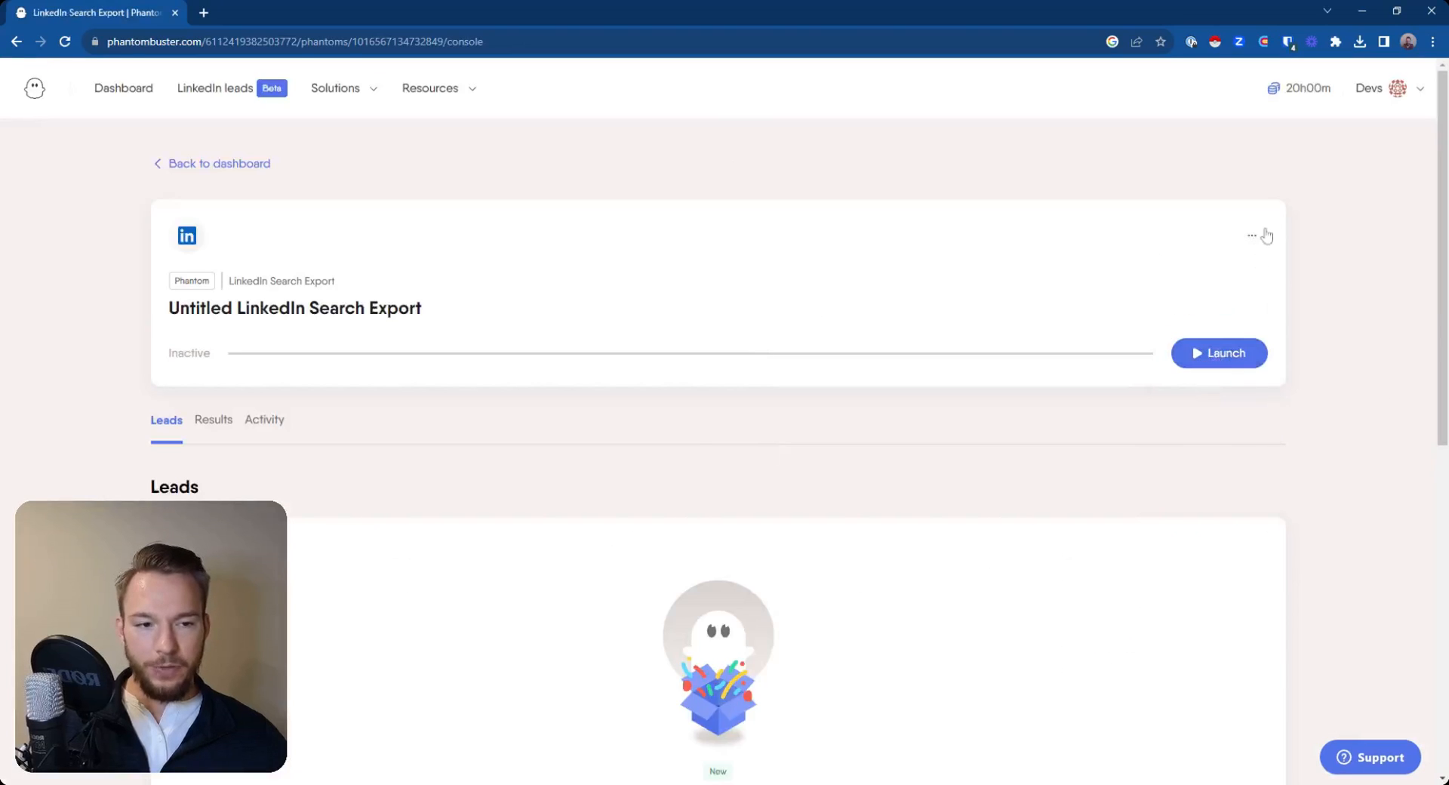
pyautogui.click(1189, 528)
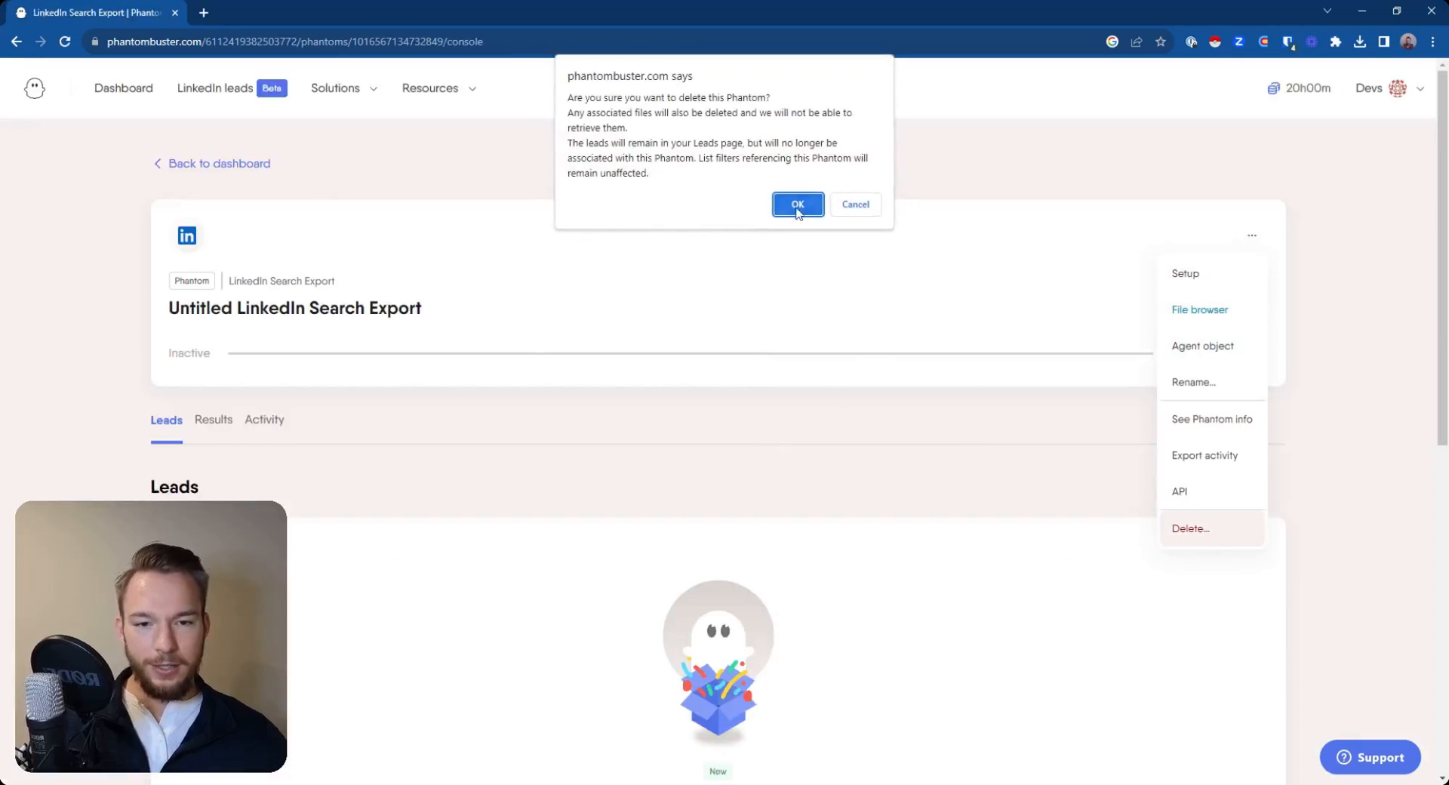
pyautogui.click(796, 203)
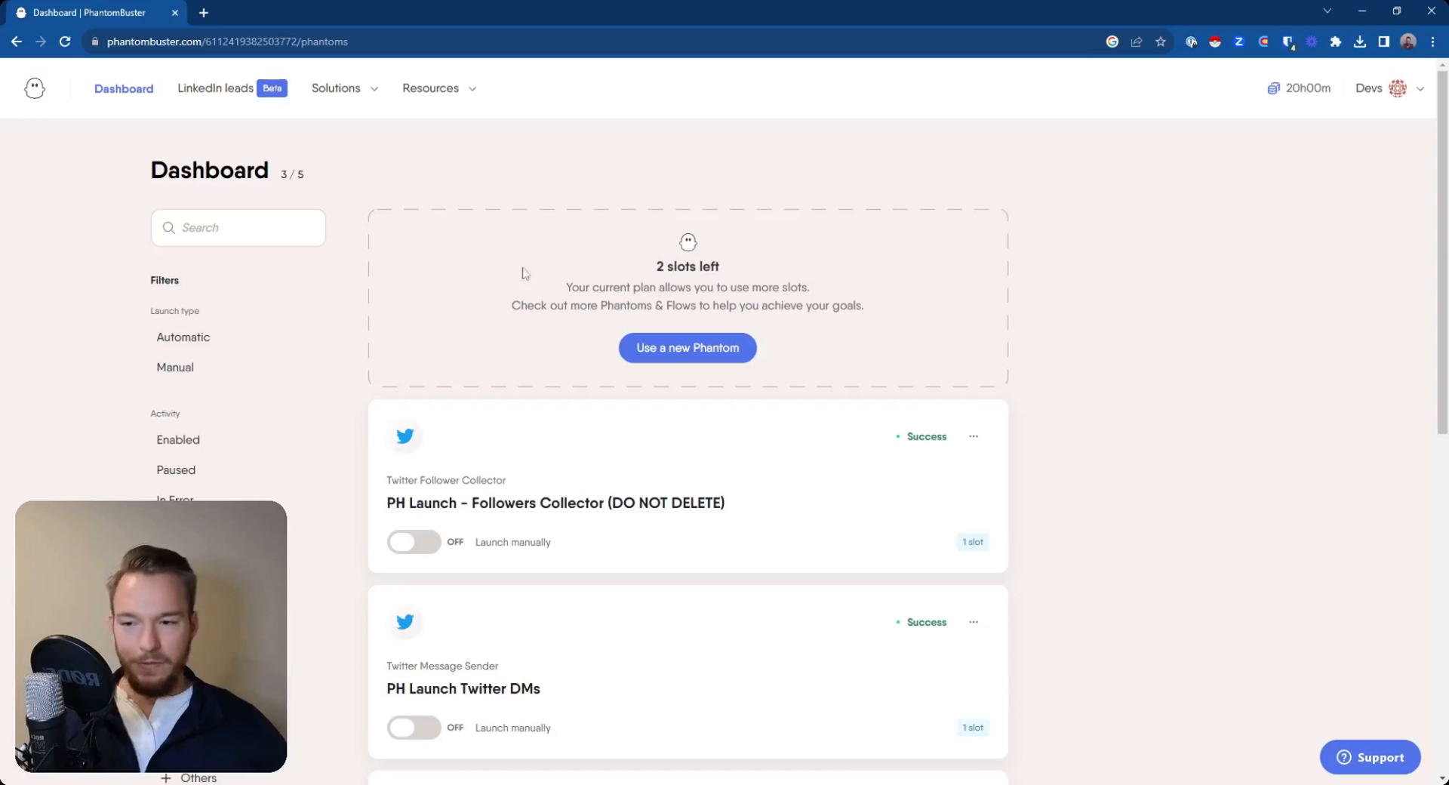
pyautogui.scroll(-3)
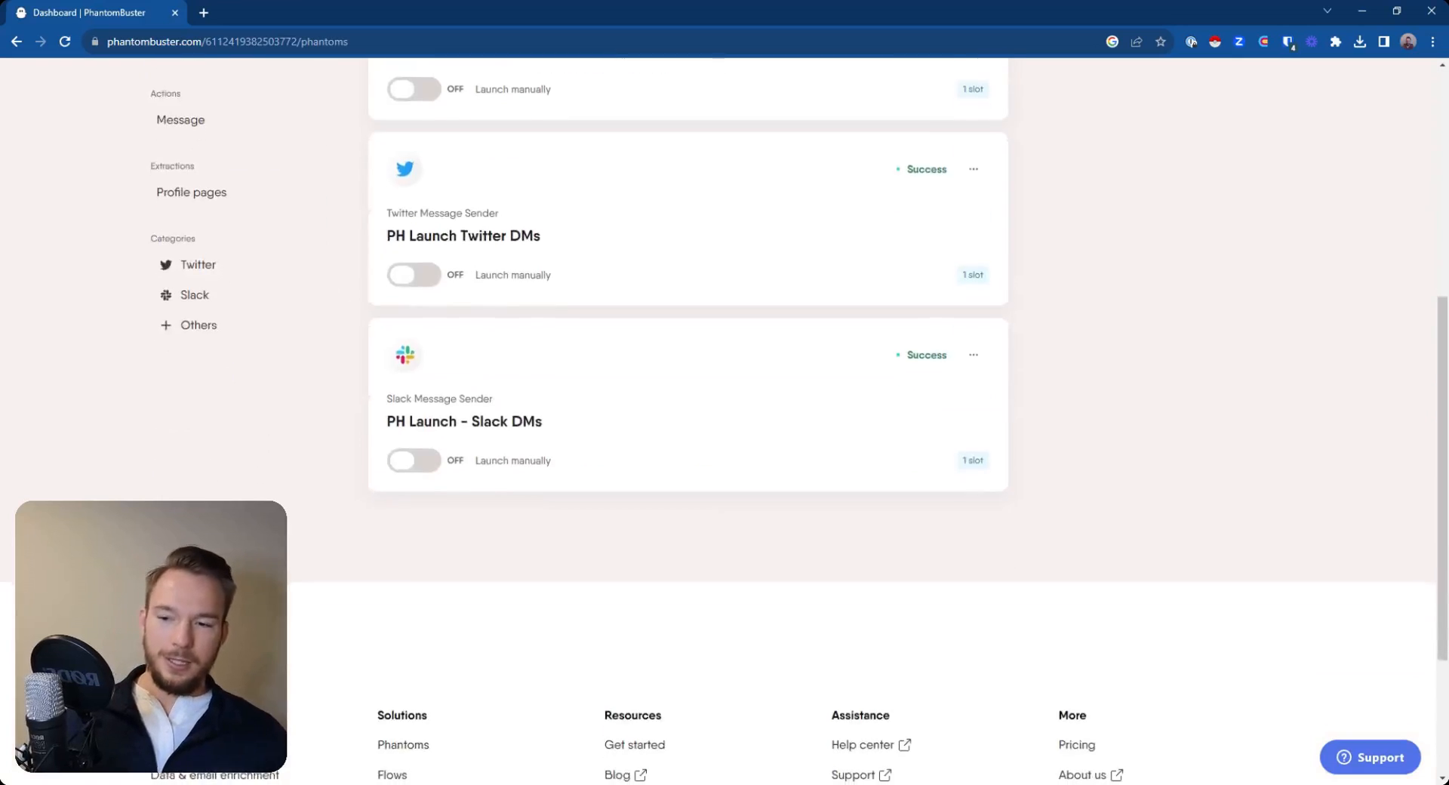